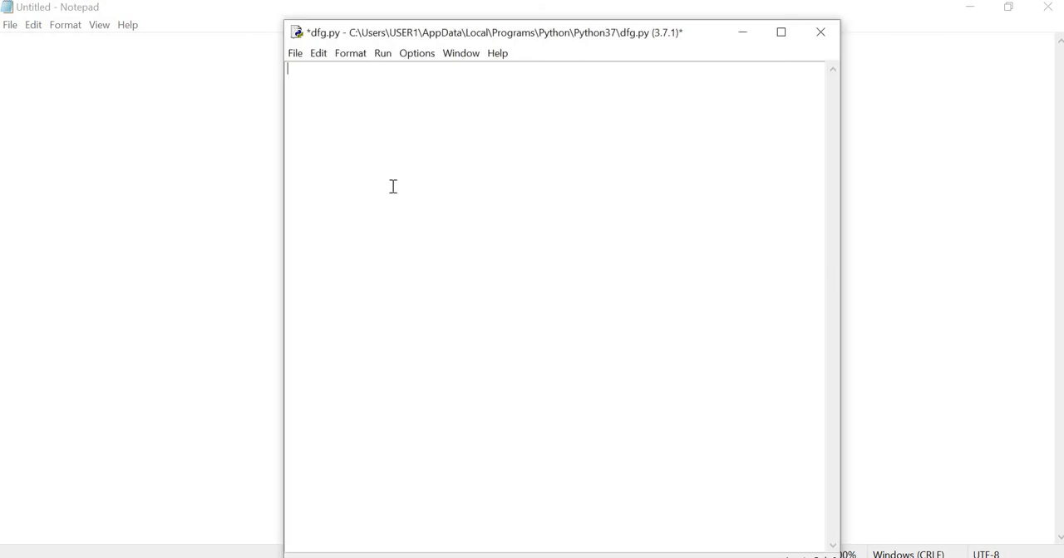
Write the first line 'from matplotlib import pyplot as plt' in dfg.py.
text(fr)
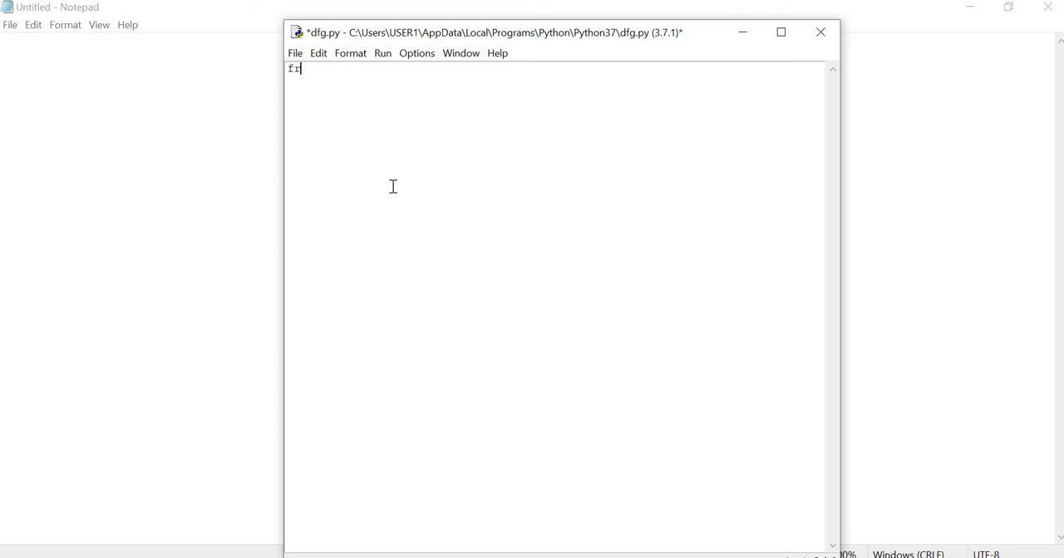
text(om mat)
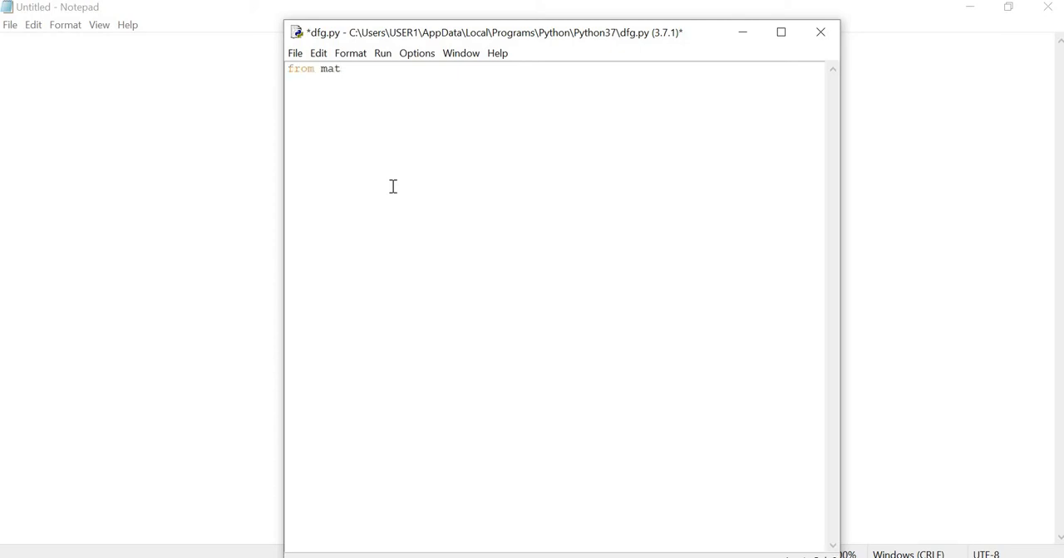
text(plot)
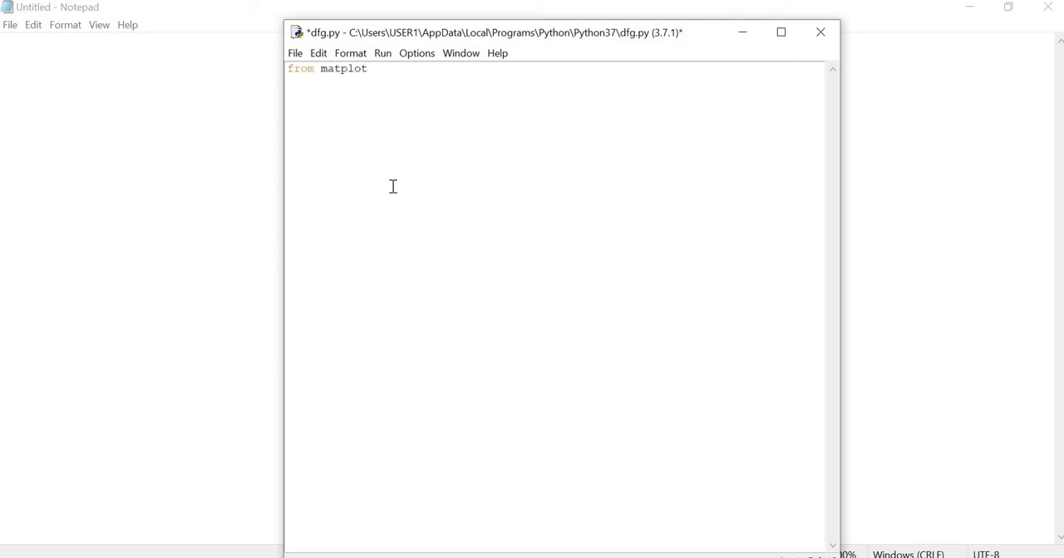
text(lib)
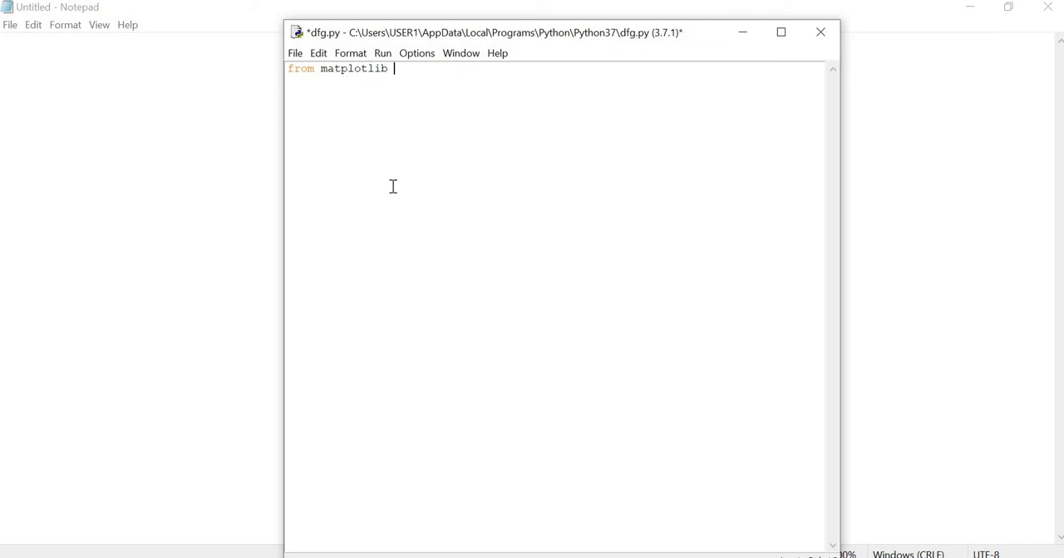
text(impor)
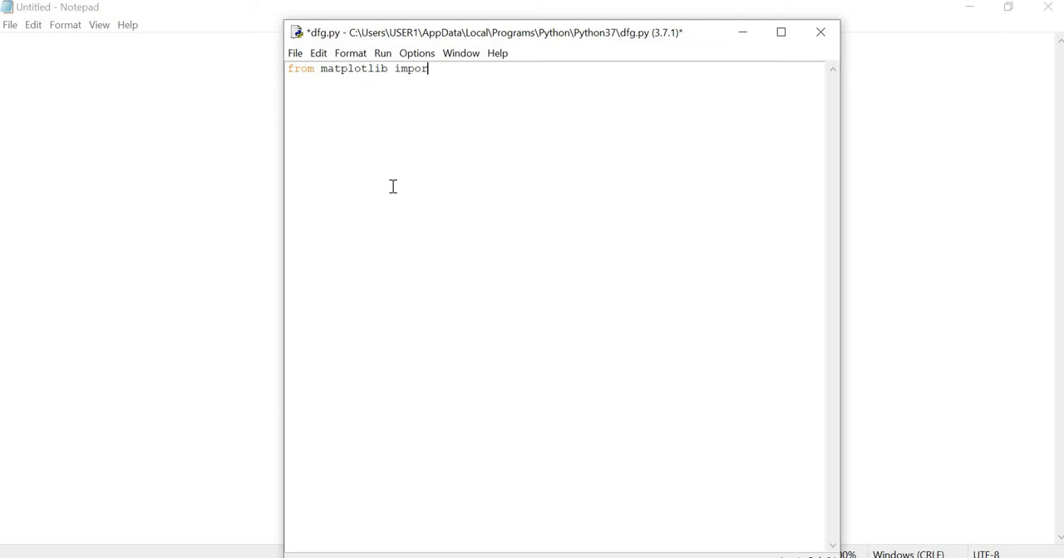
text(t)
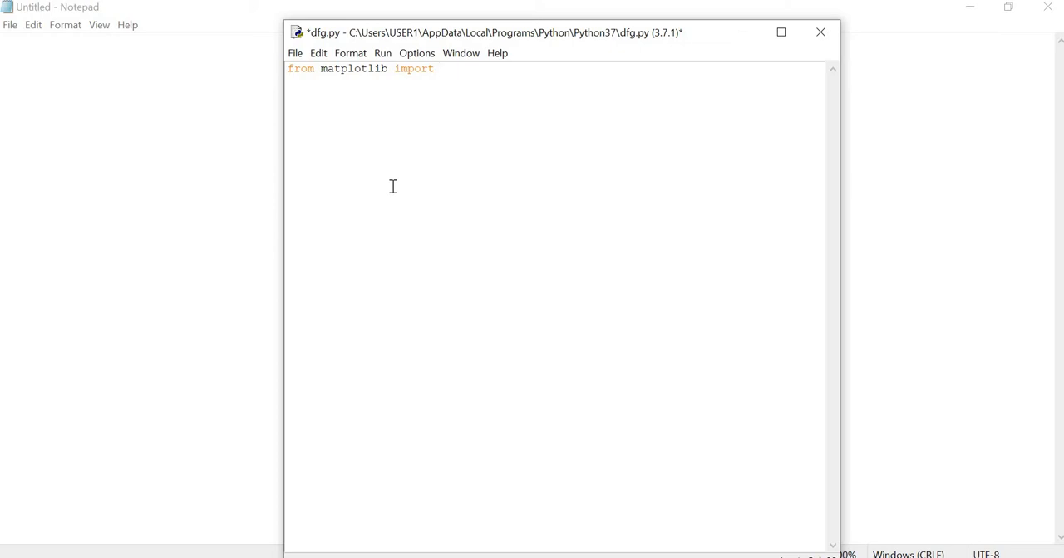
text(pyplot)
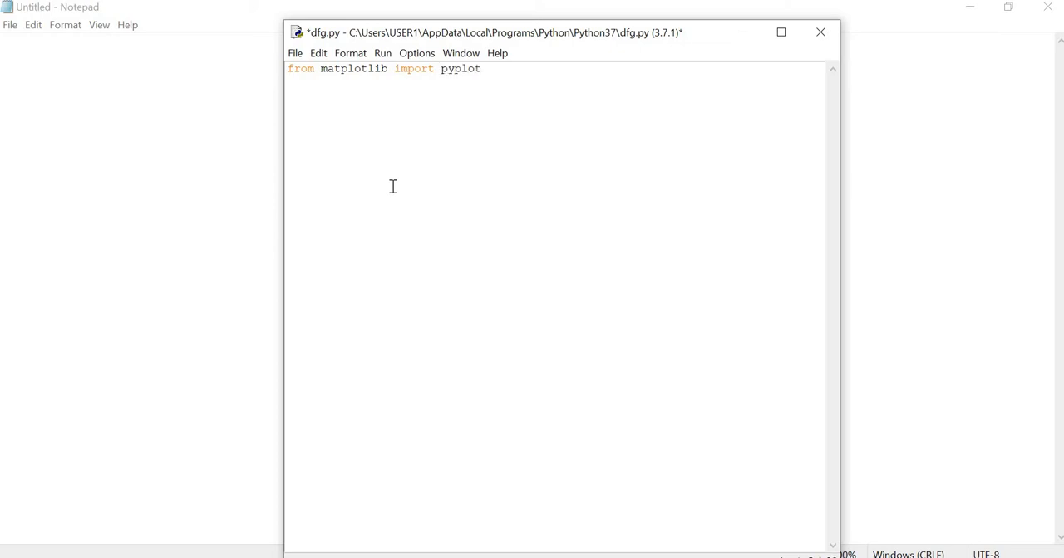
text(as plt)
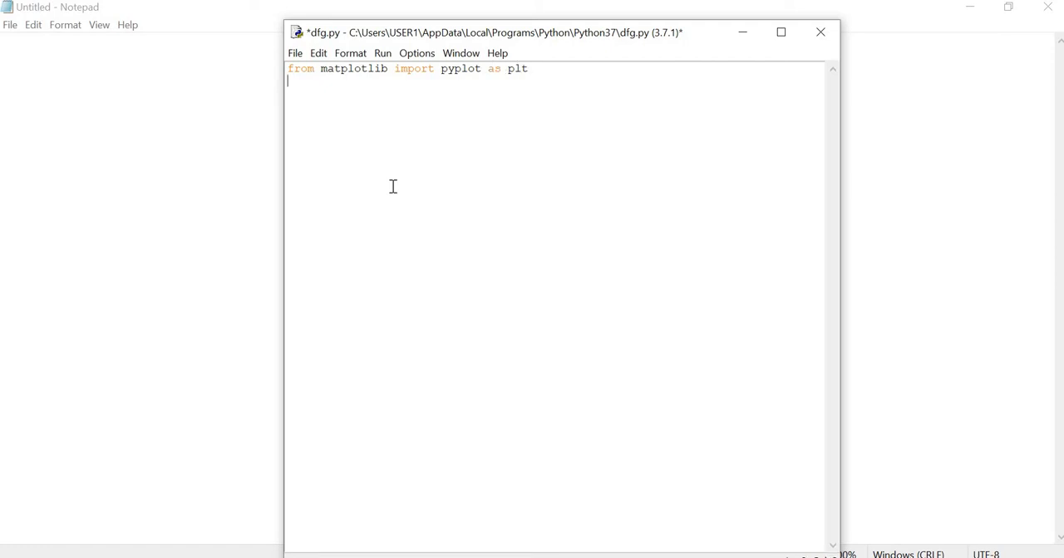
Begin the list students=['Arun','James' with the first two quoted names.
text(st)
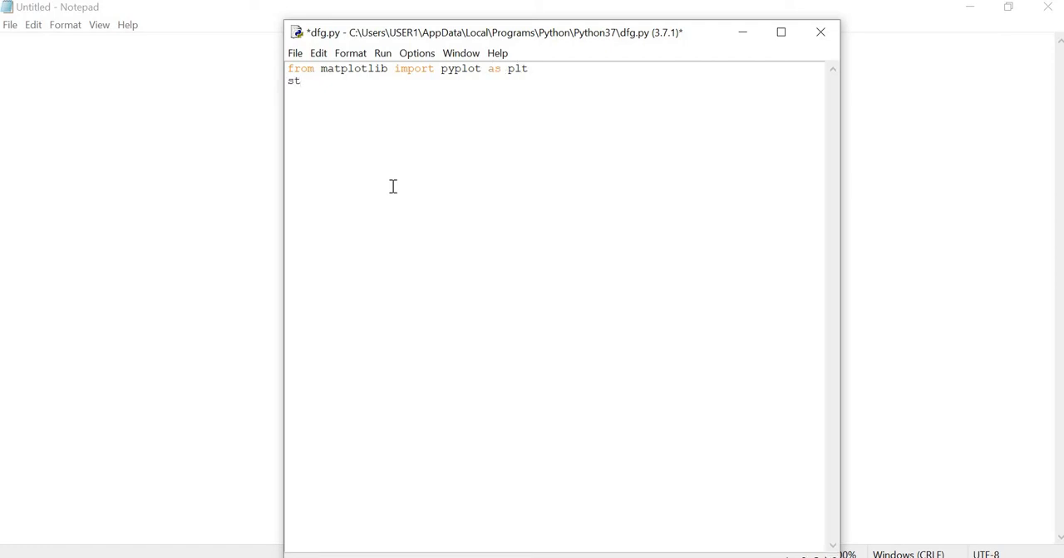
text(udents)
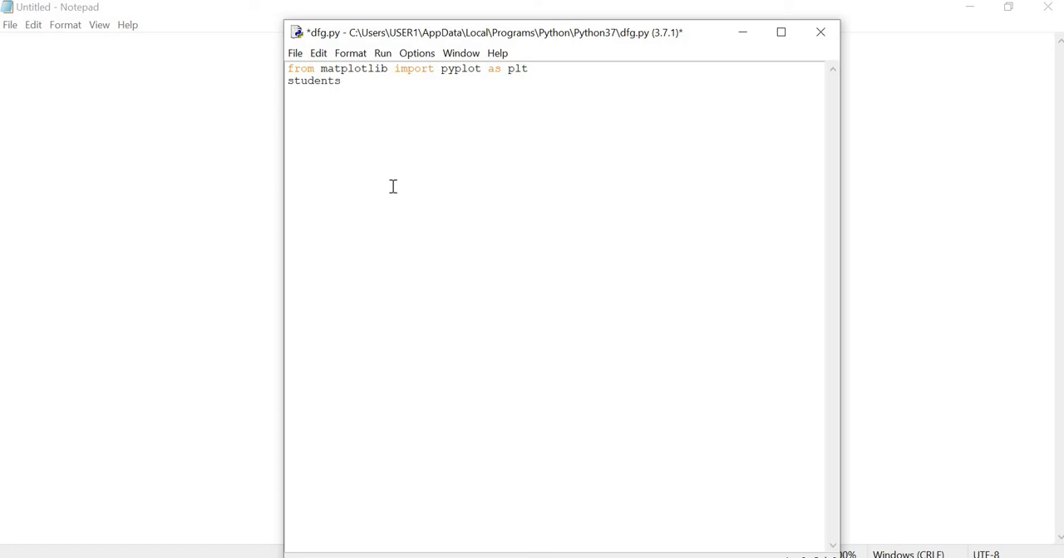
text(=[)
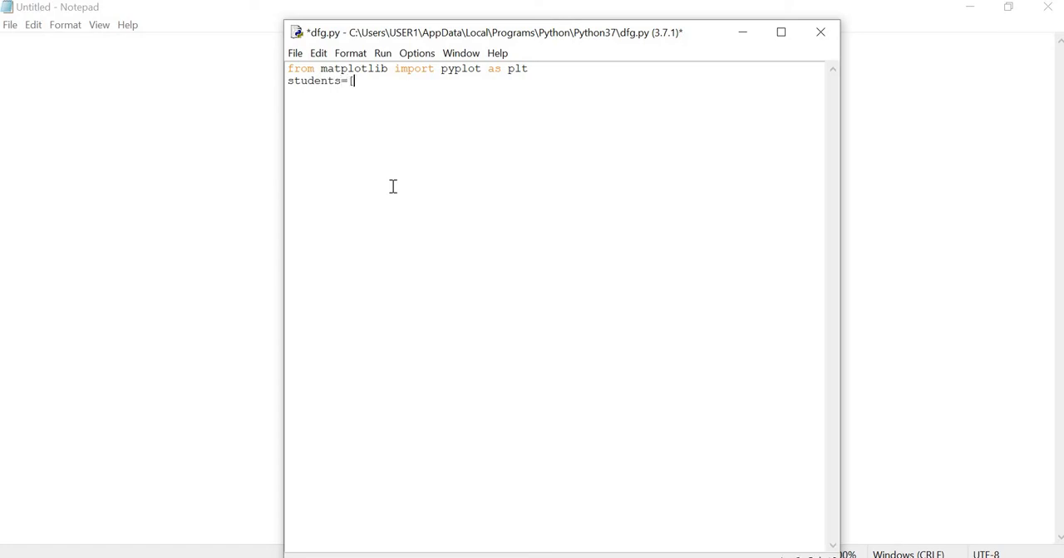
text(')
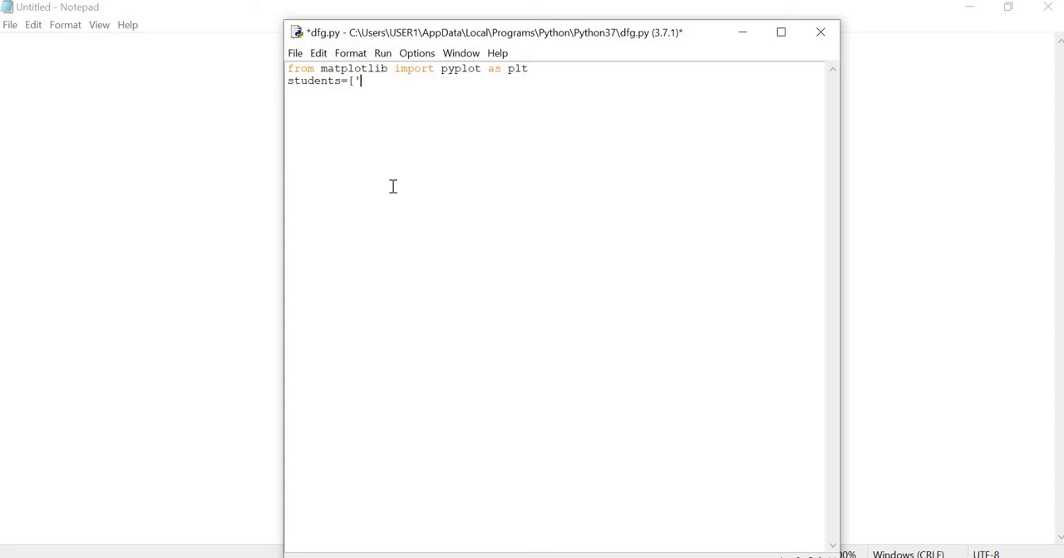
text(Arun',)
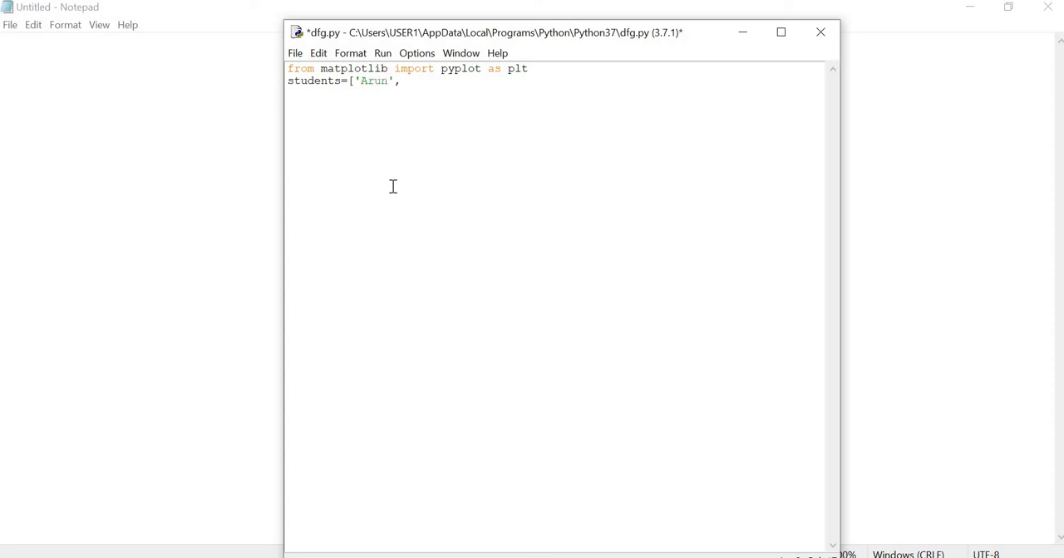
text('Jame)
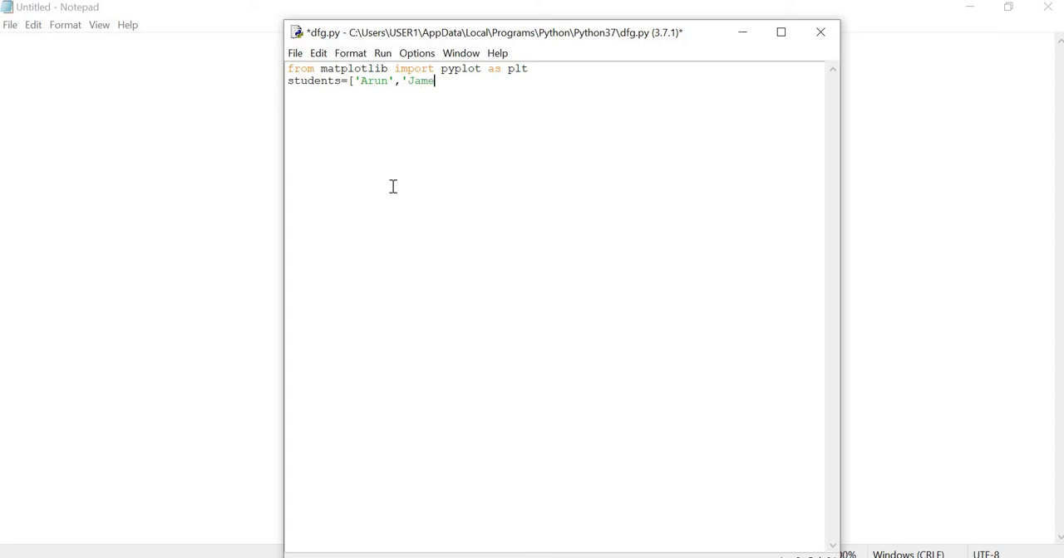
text(s')
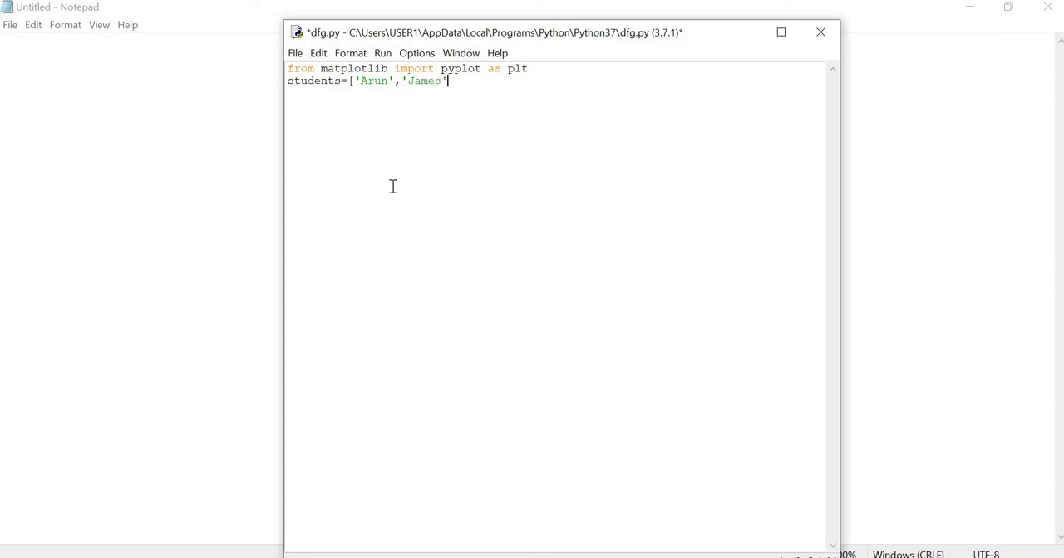
Add 'Sathik' and 'Ravi' to complete the four-name students list.
text(,')
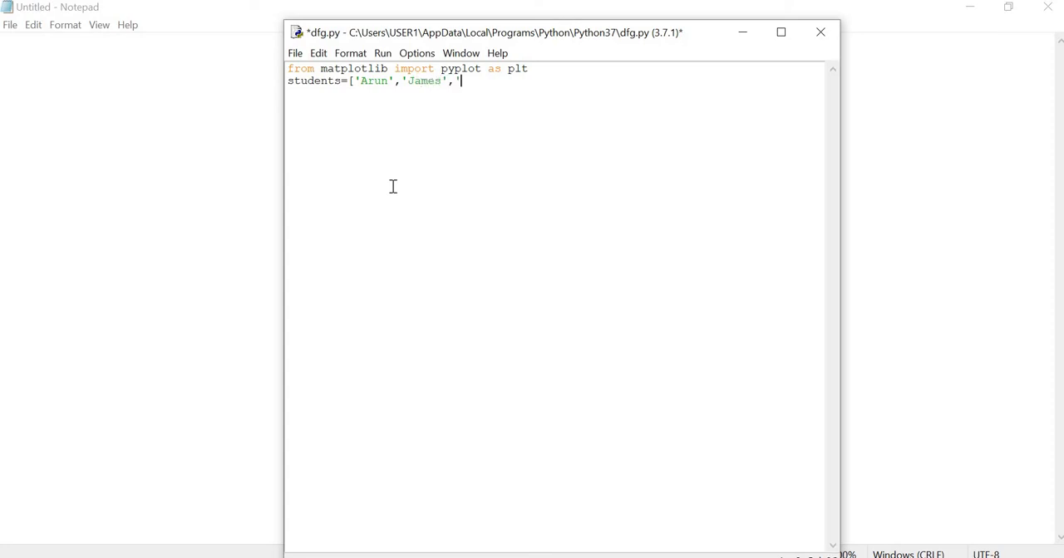
text(A)
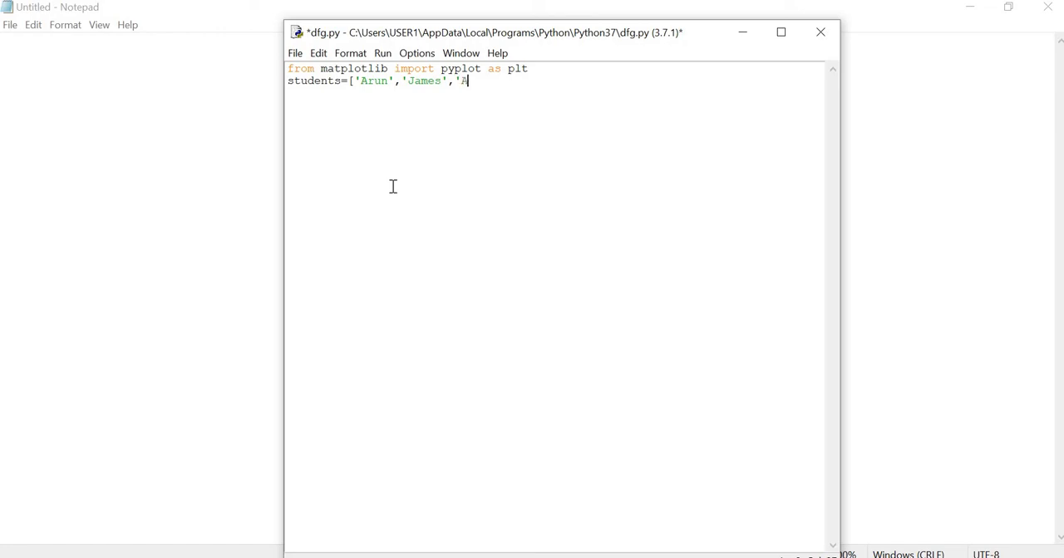
key(Backspace)
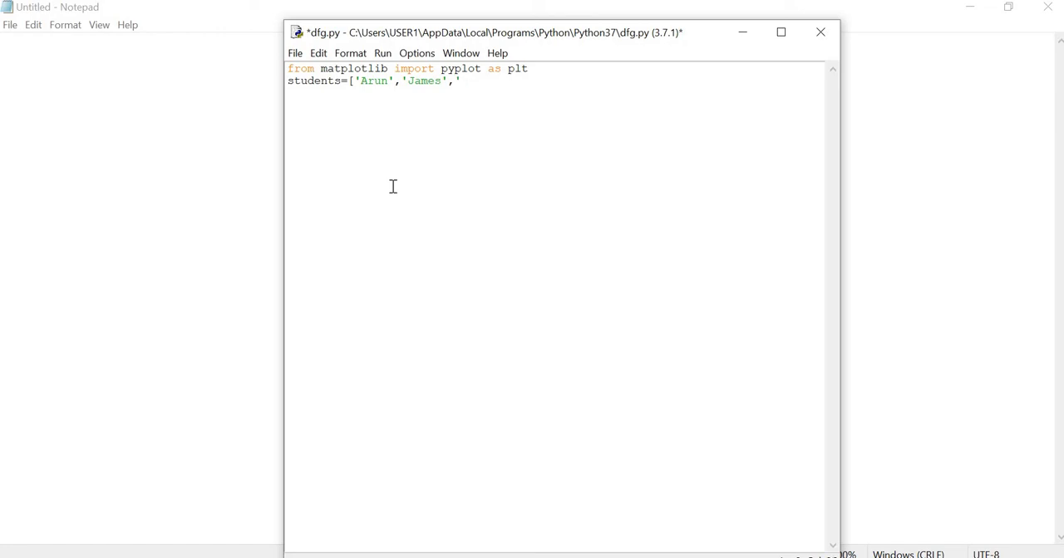
text(Sathi)
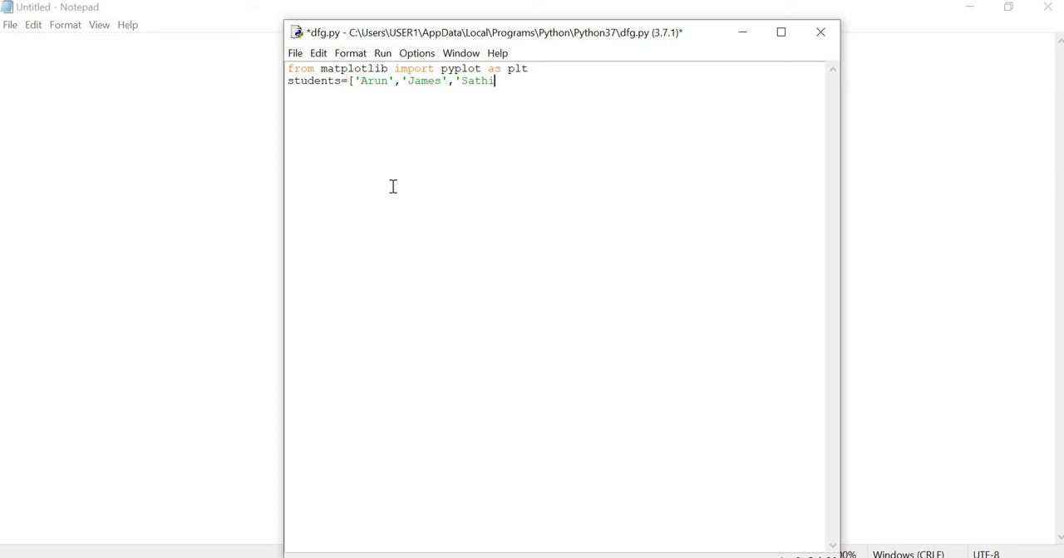
text(k')
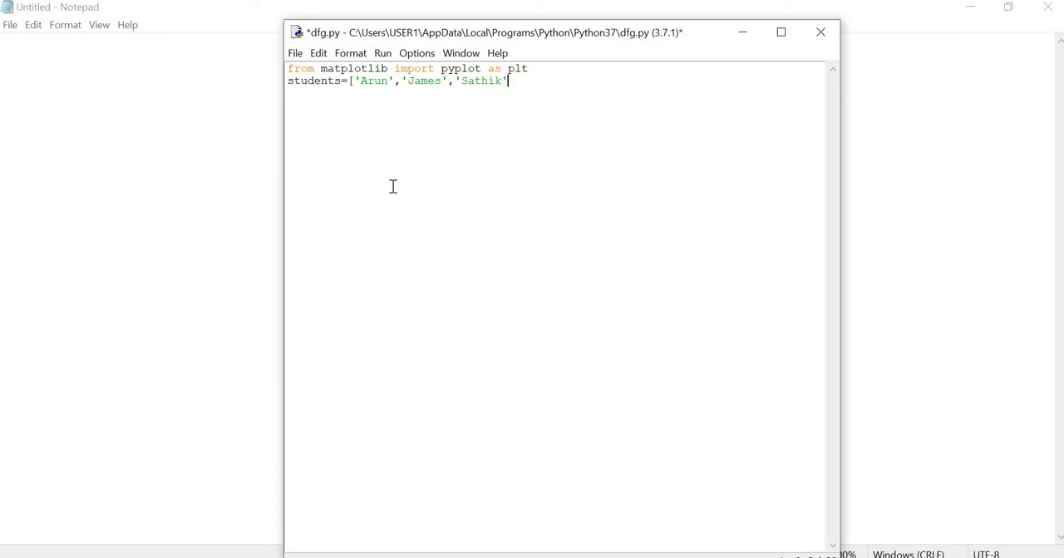
text(,')
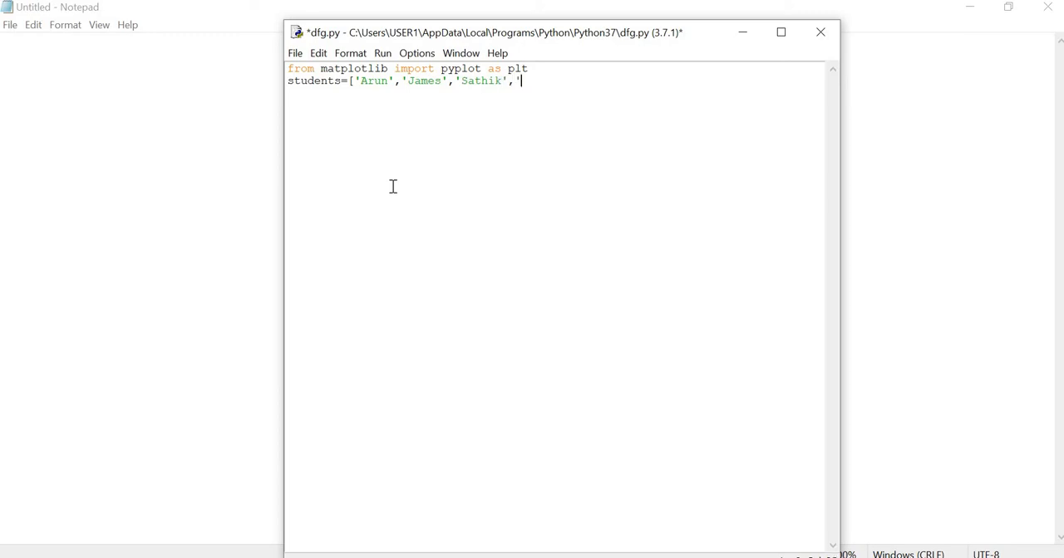
text(Ravi'])
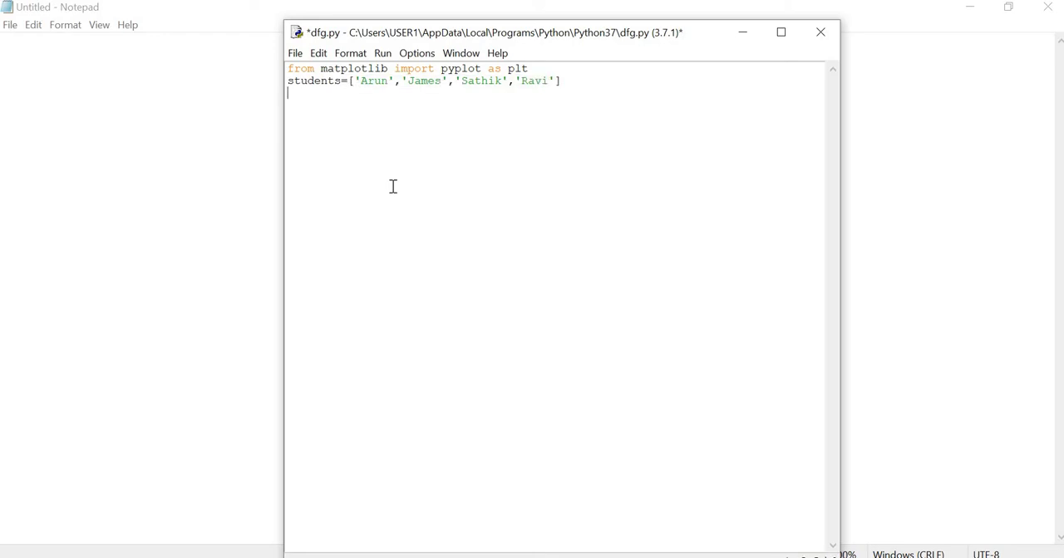
Define marks=[56,76,98,76] on the third line and move to a new line.
text(mar)
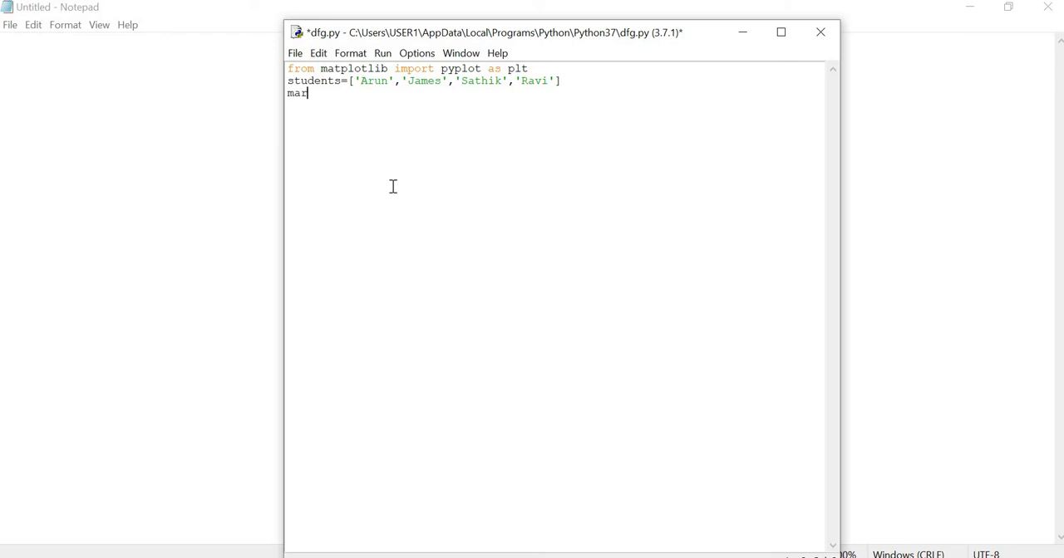
text(ks=)
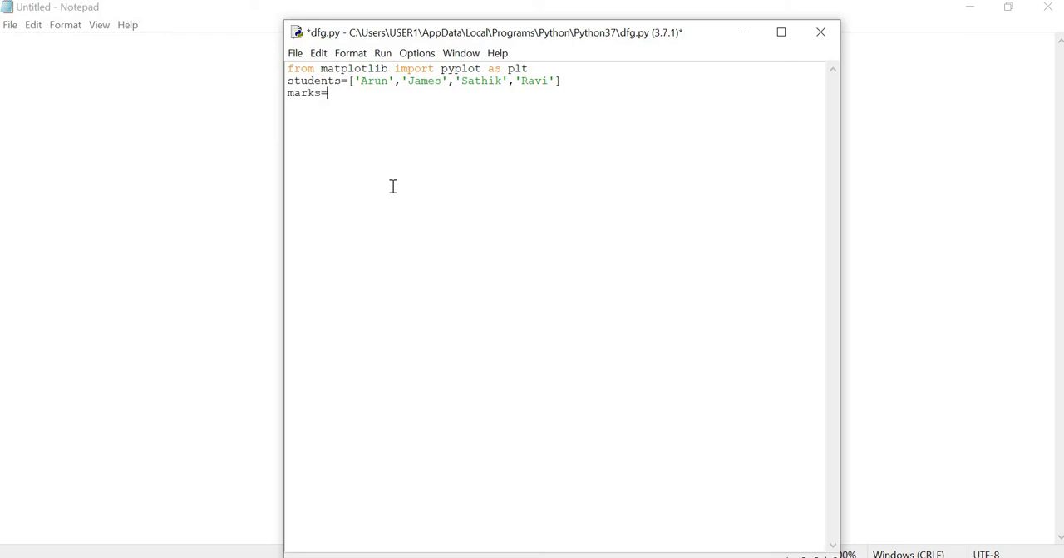
text([)
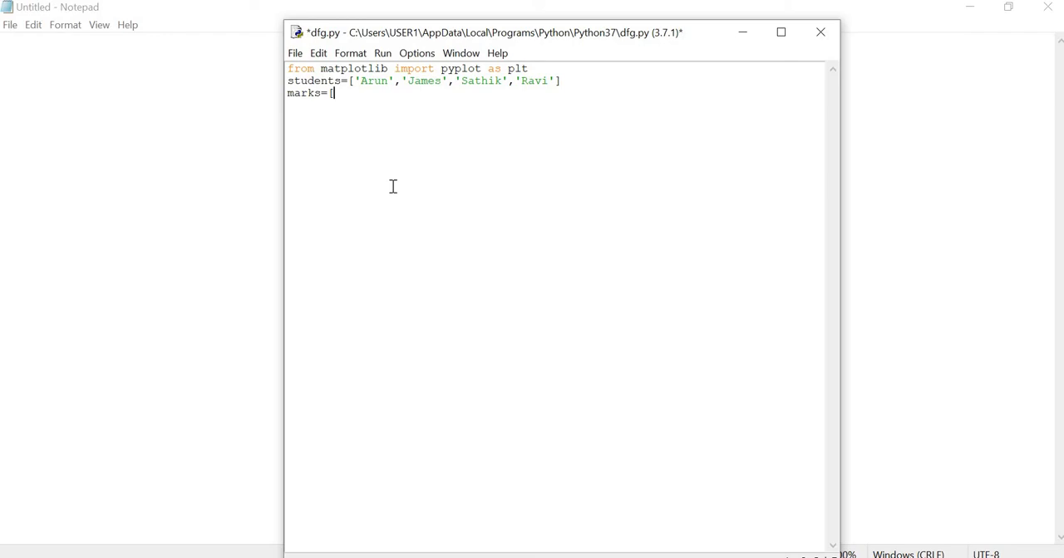
text(56,)
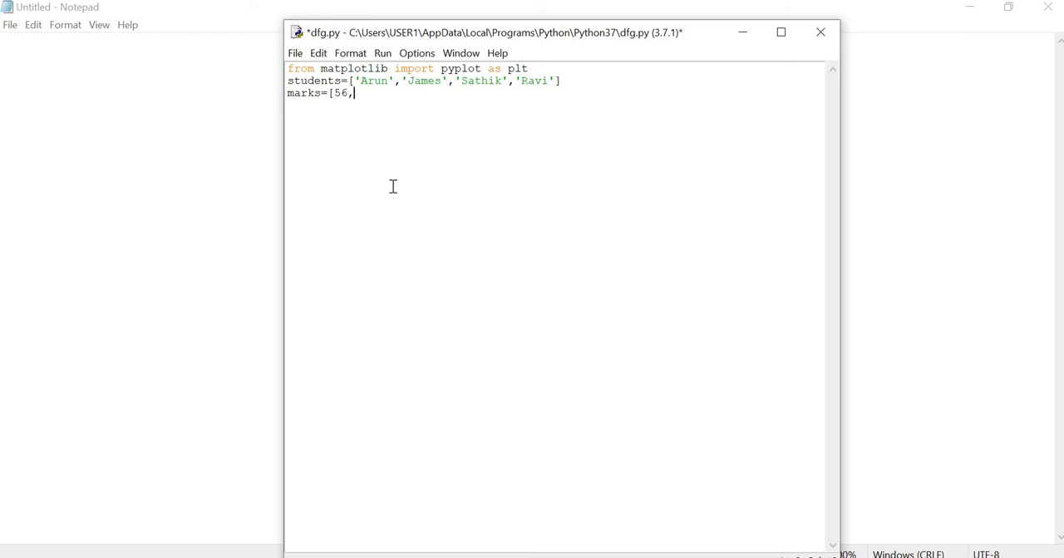
text(76,)
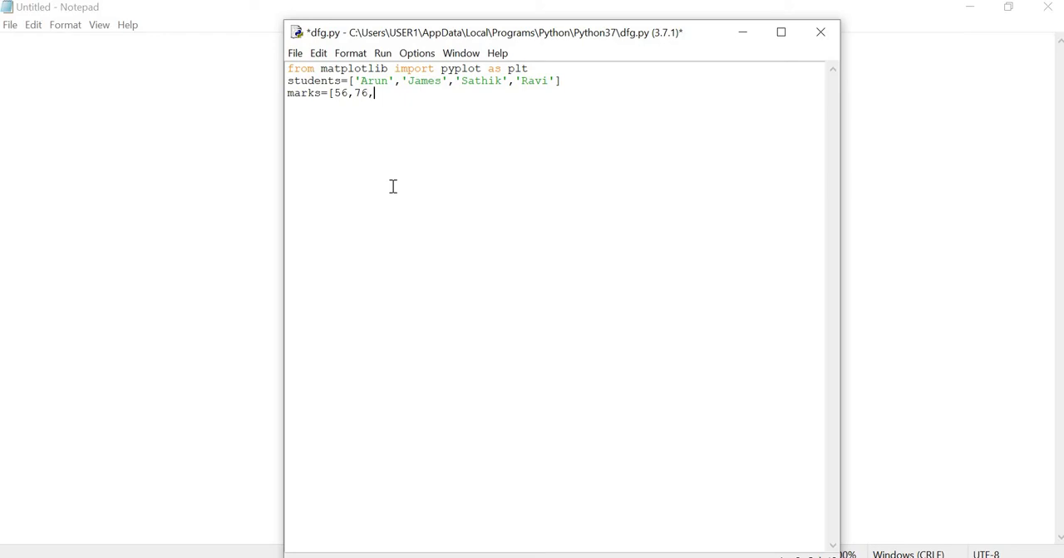
text(98)
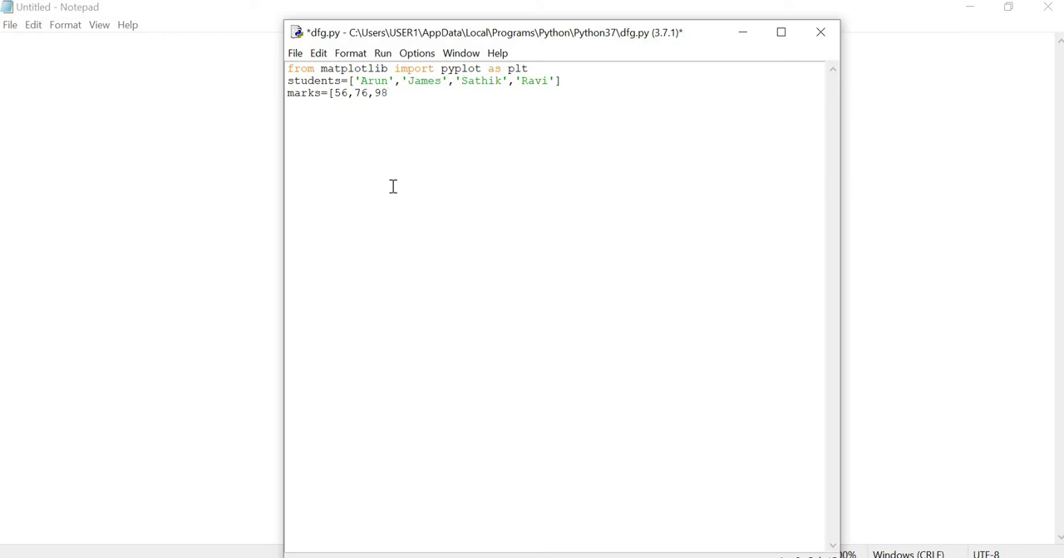
text(,)
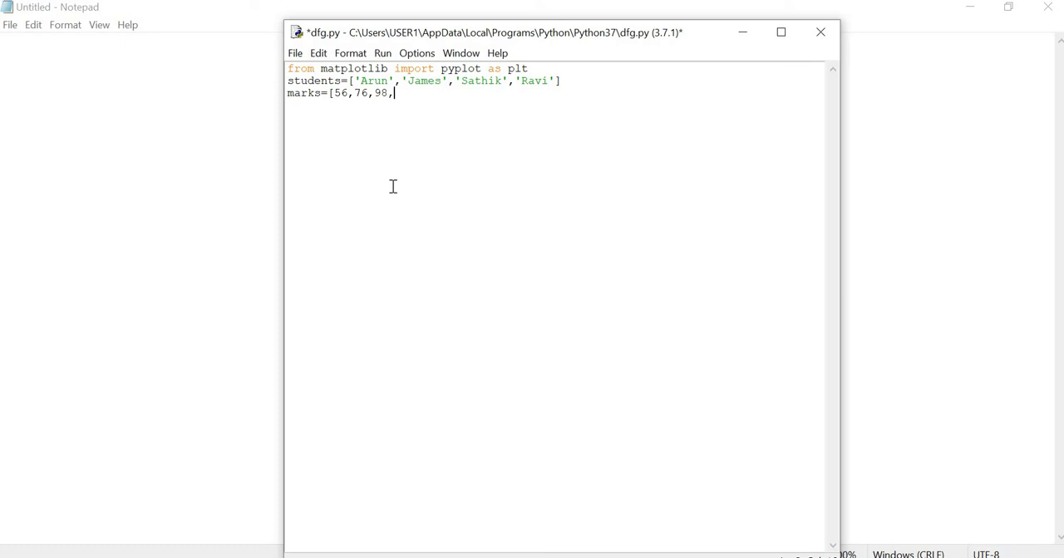
text(76)
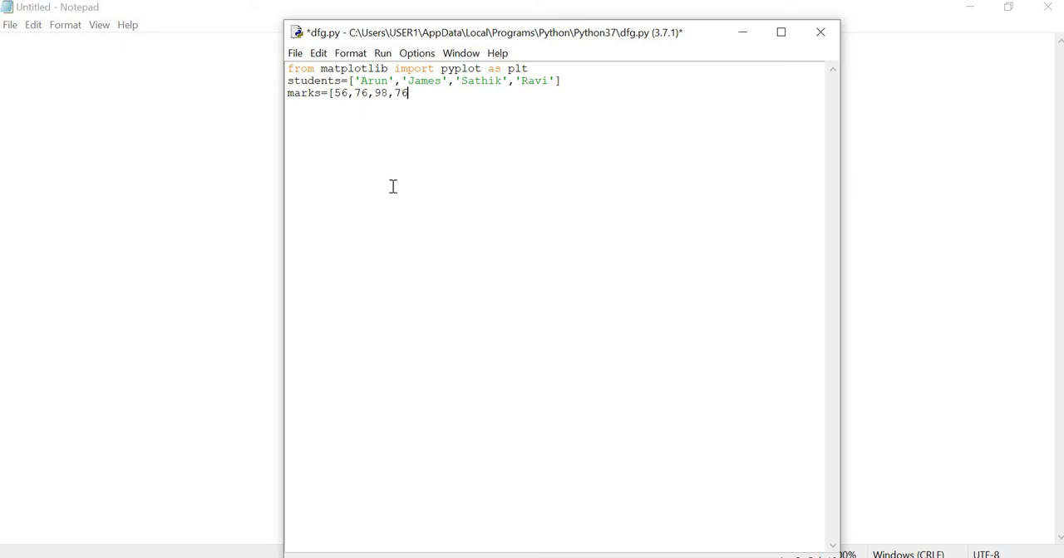
text(])
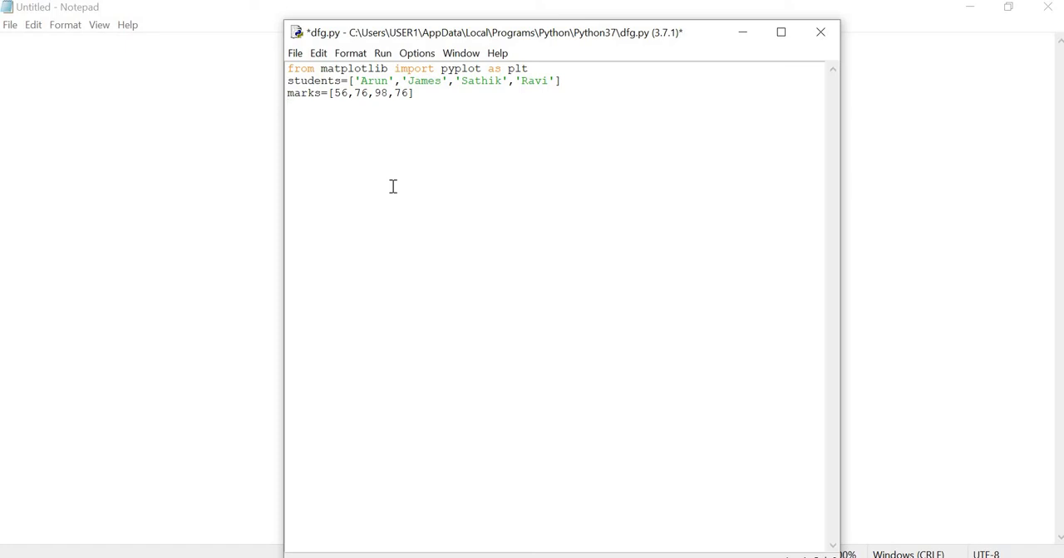
key(Return)
text(plt.)
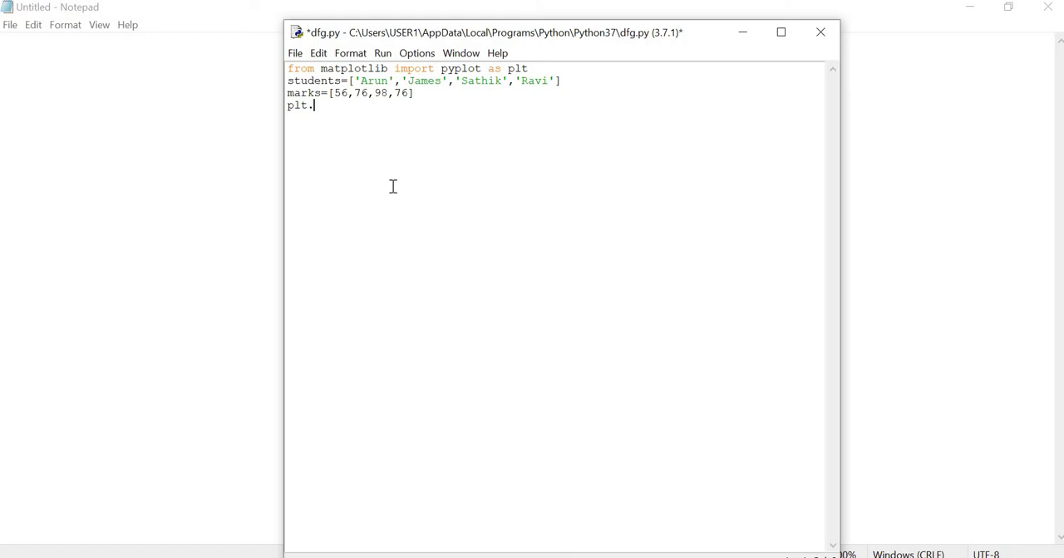
Write plt.bar(students,marks,color='red') to draw red bars of marks per student.
text(ba)
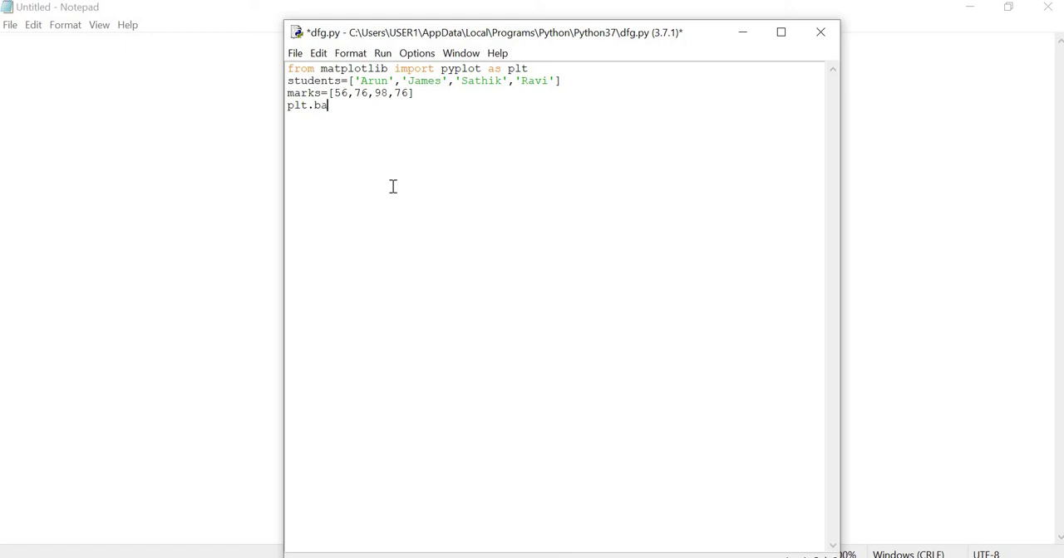
text(r()
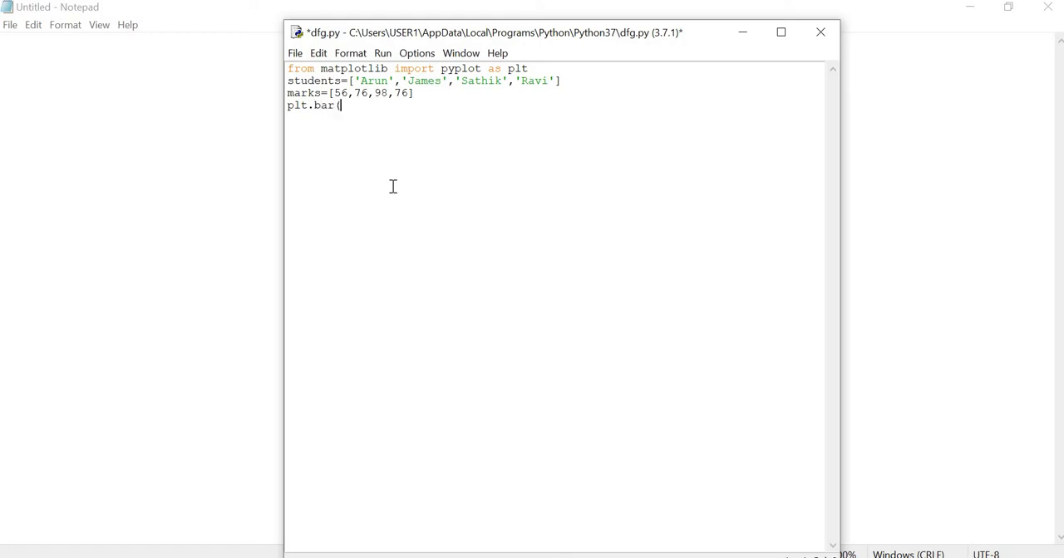
text(stude)
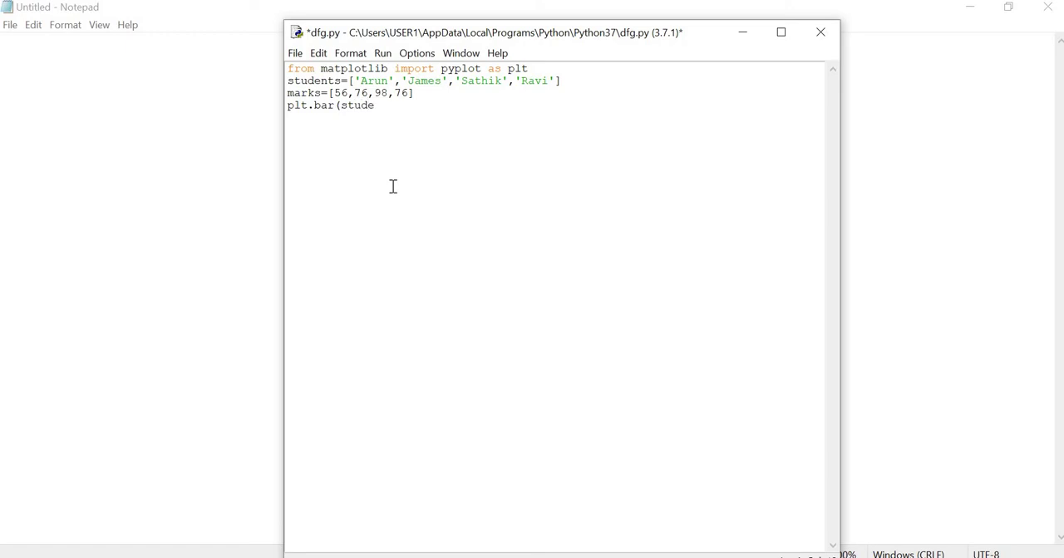
text(nts)
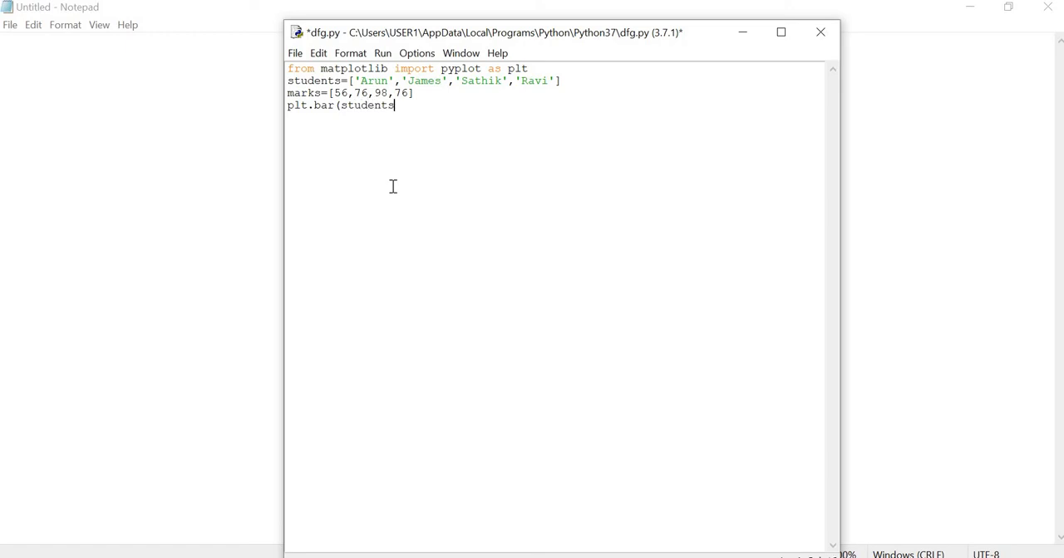
text(,ma)
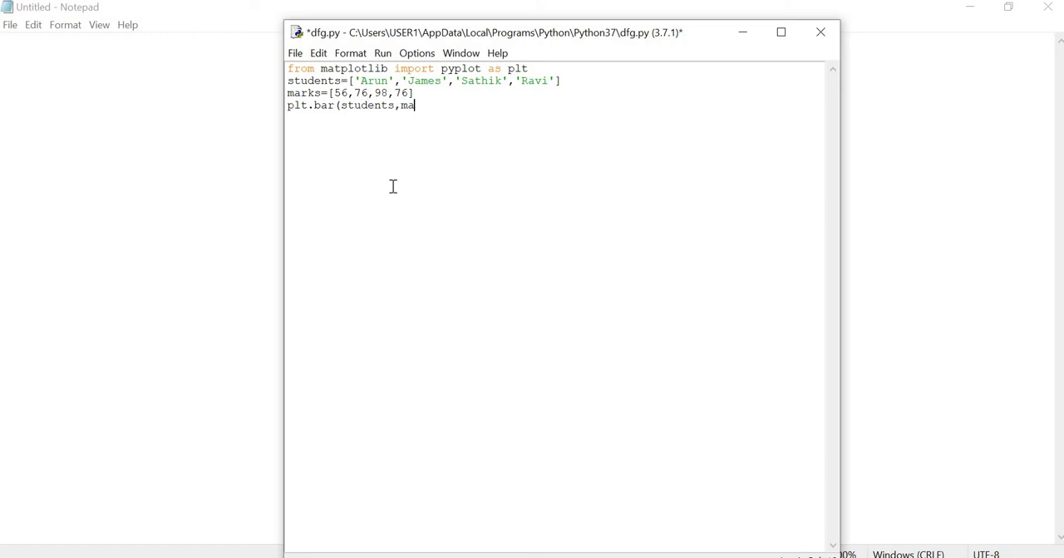
text(rks)
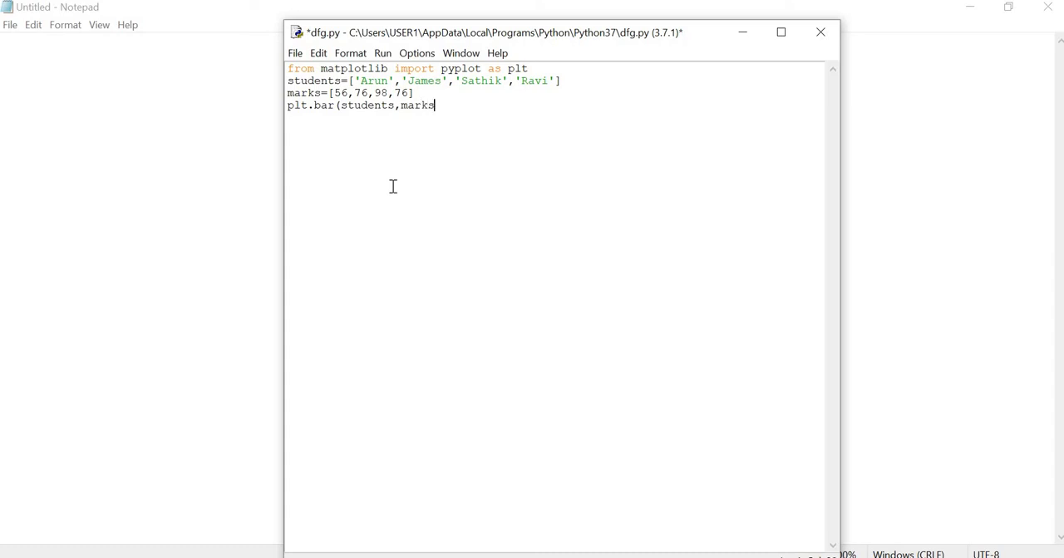
text(,)
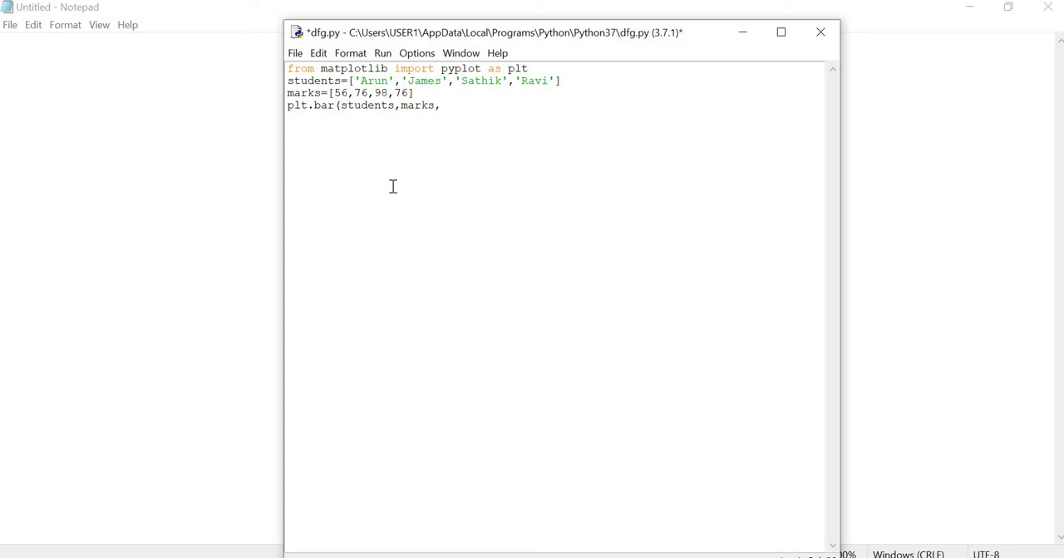
text(colr)
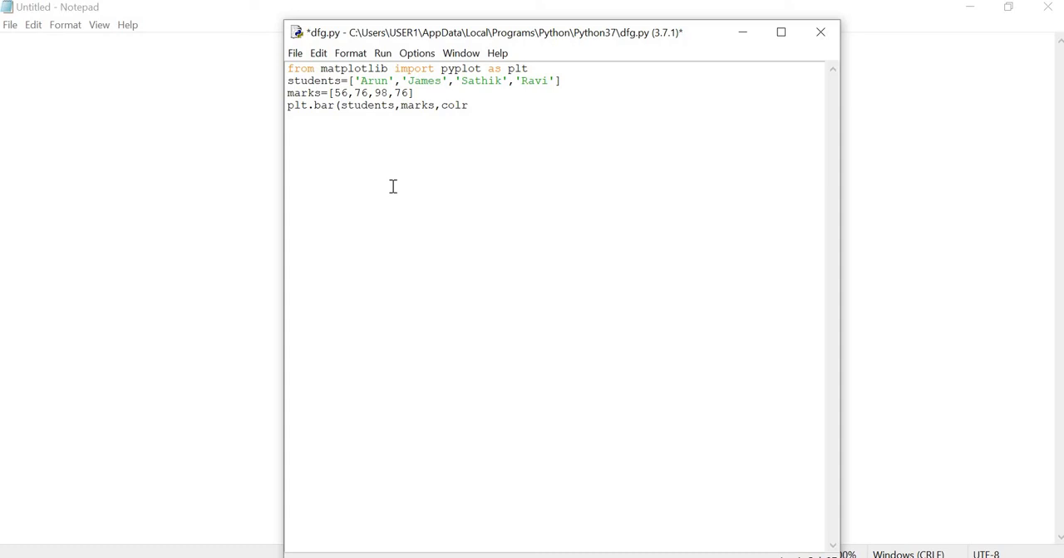
text(o)
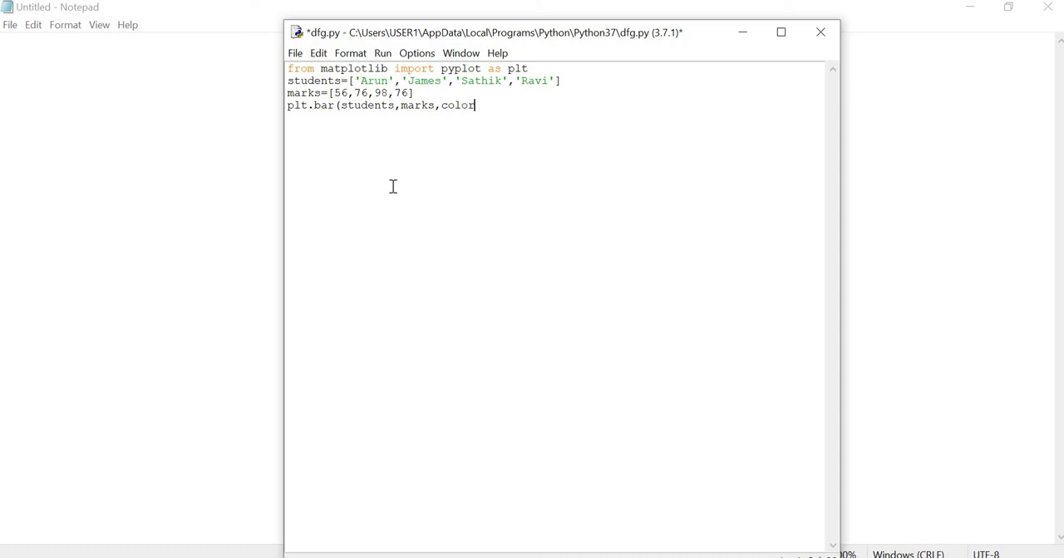
text(=')
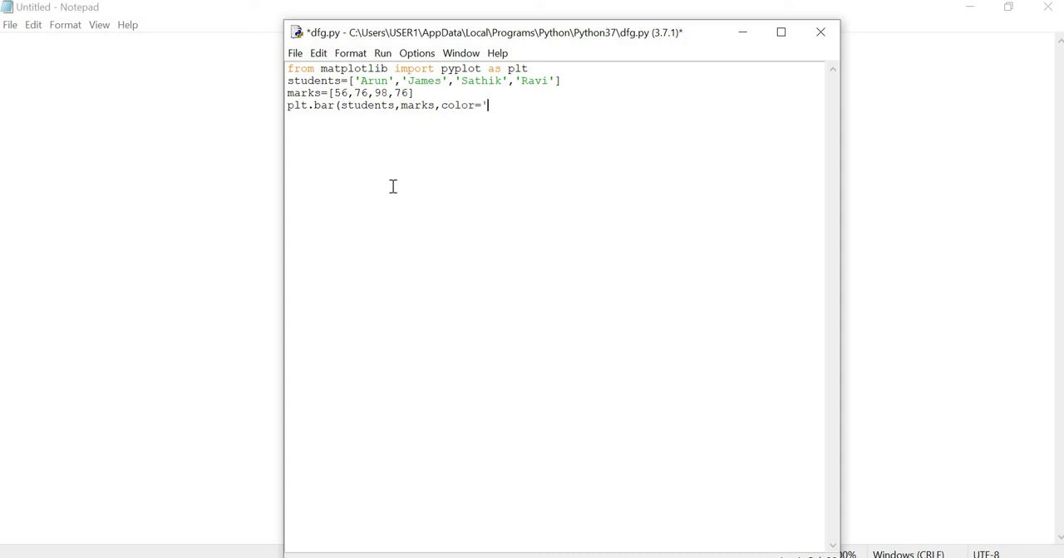
text(red')
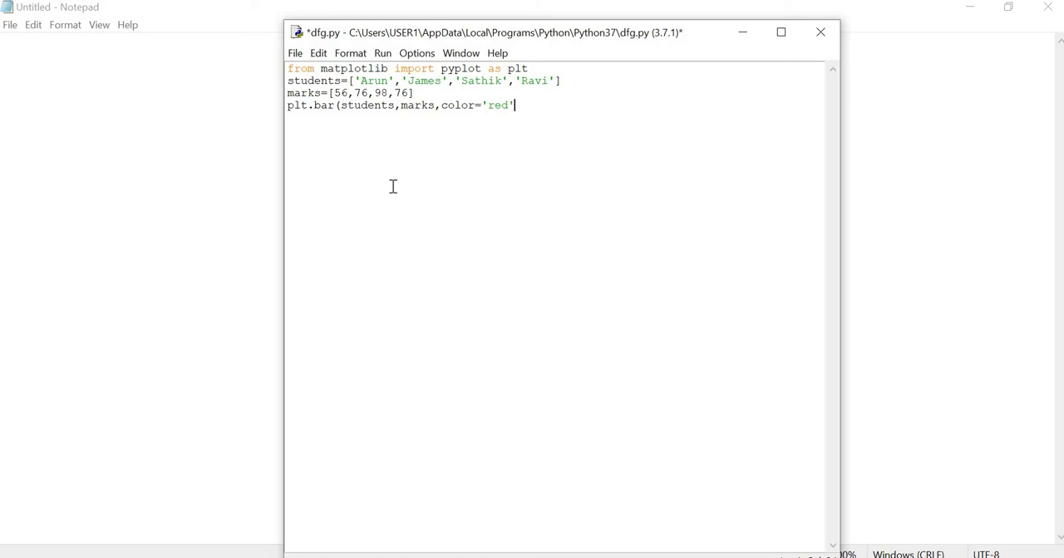
text())
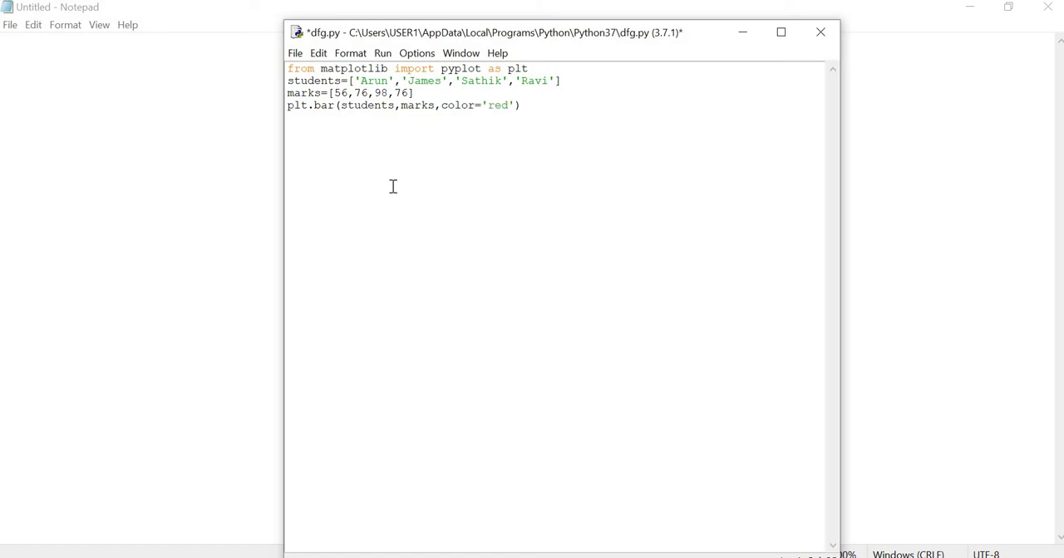
key(Return)
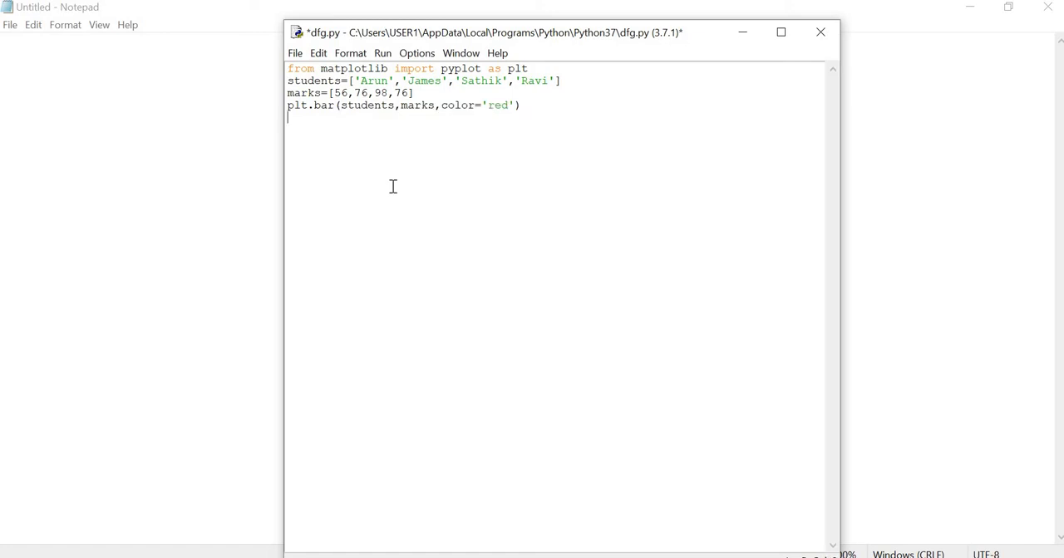
Set the chart title with plt.title('Students mark list').
text(plt)
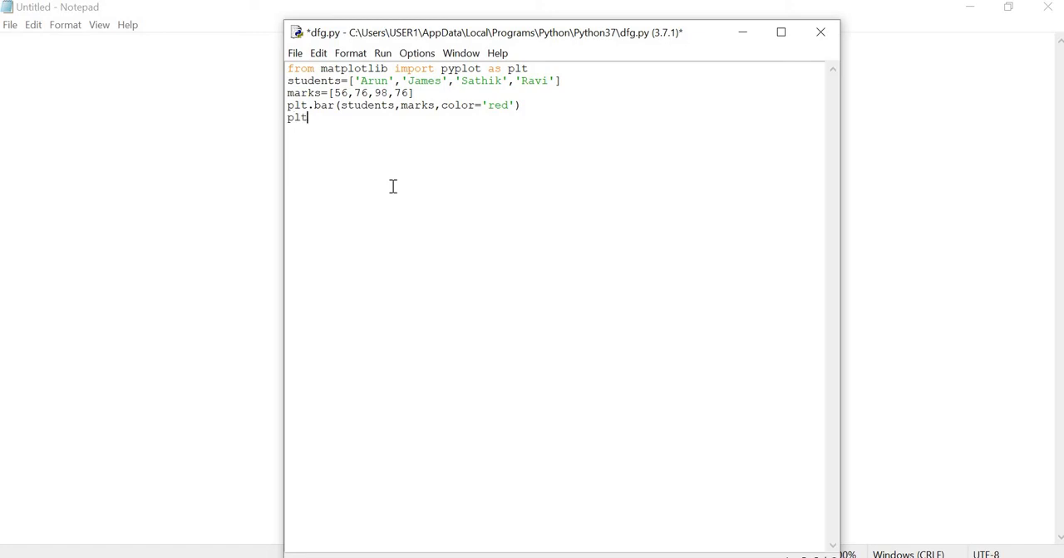
text(.)
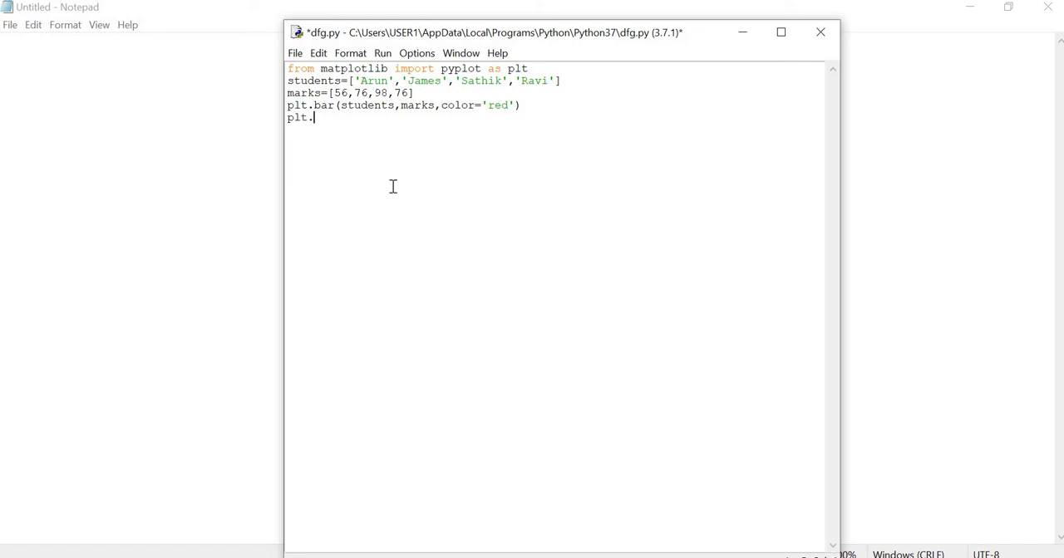
text(tit)
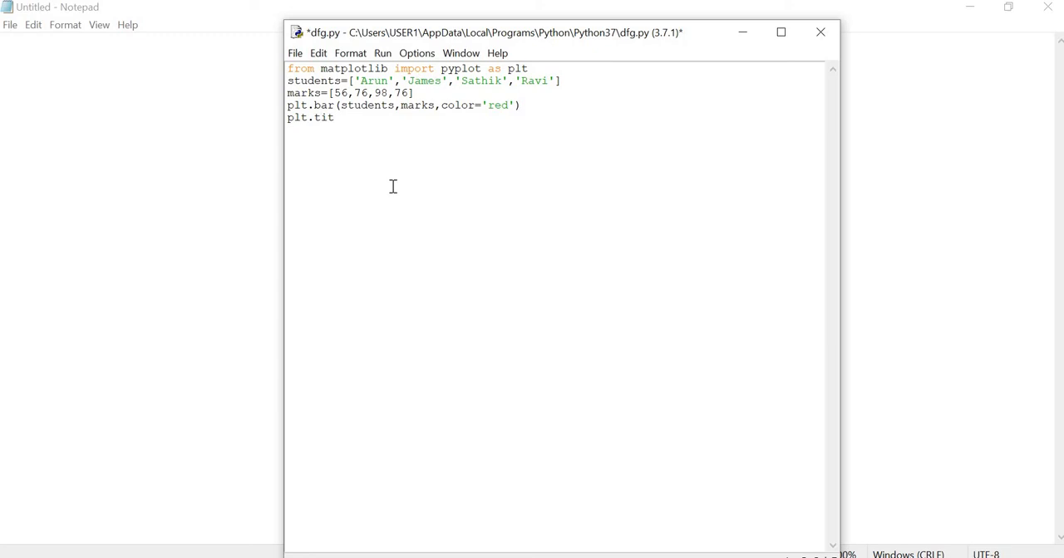
text(le(')
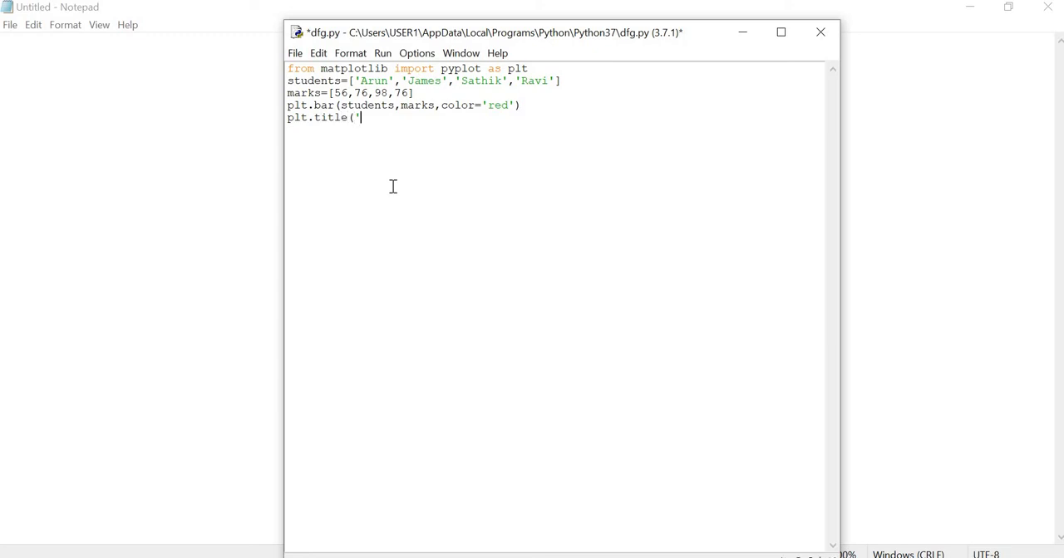
text(Stu)
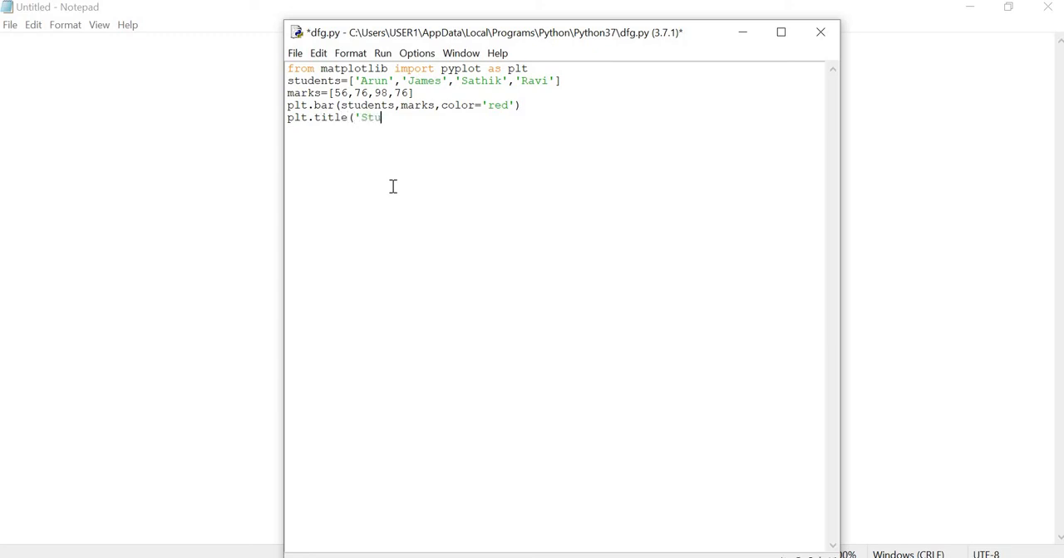
text(dent)
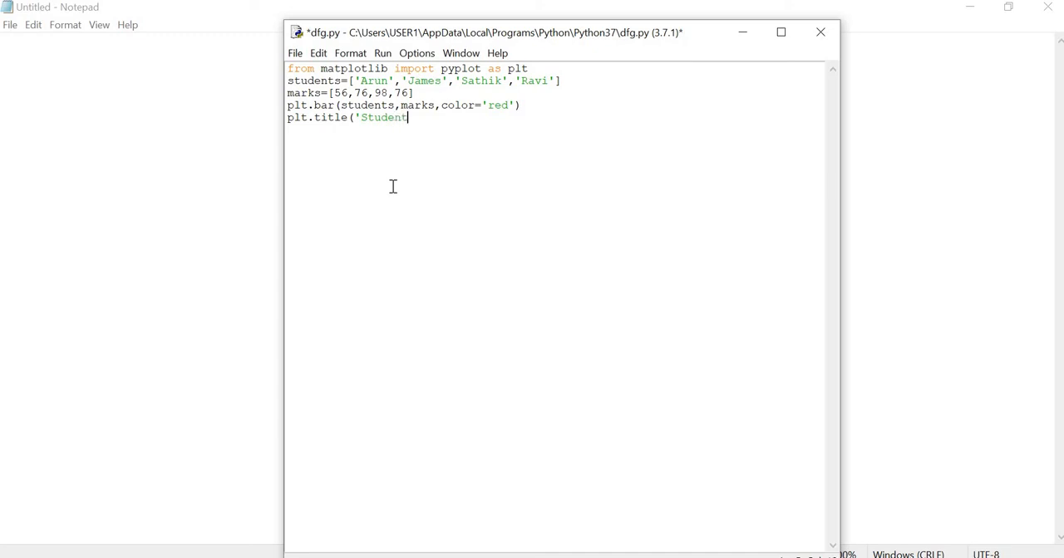
text(s mark)
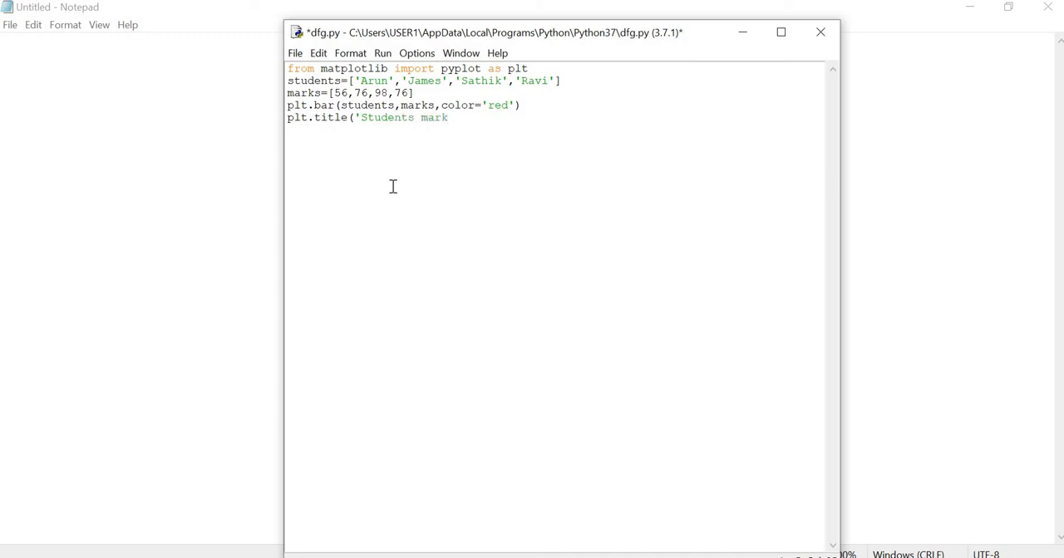
text(list)
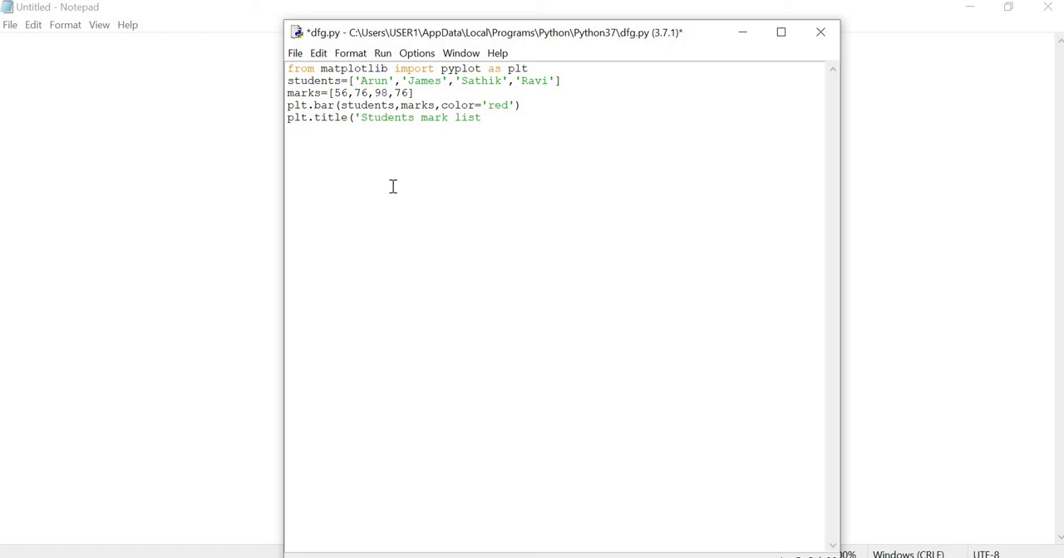
text())
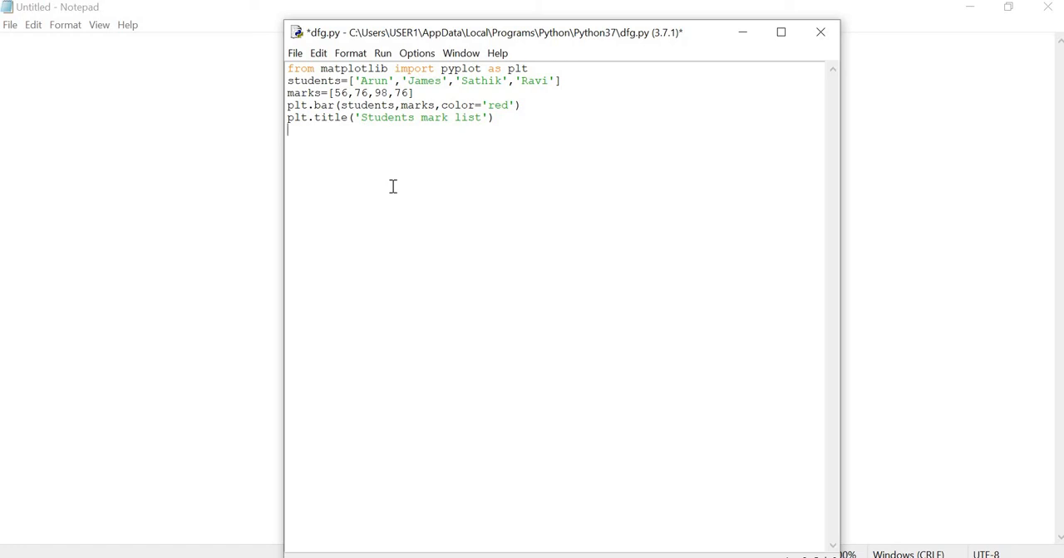
Label the x-axis with plt.xlabel('Students').
text(plt.x)
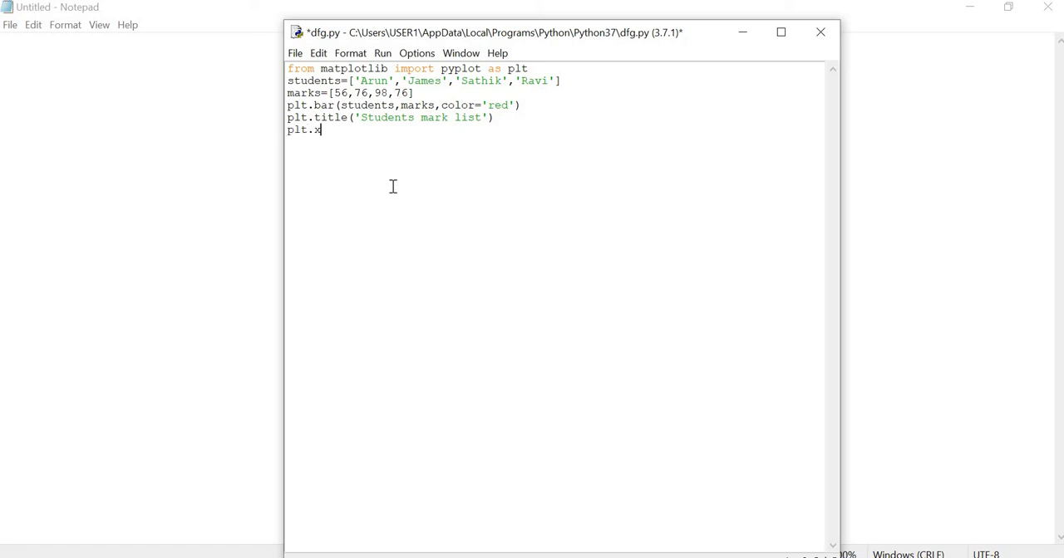
text(labe)
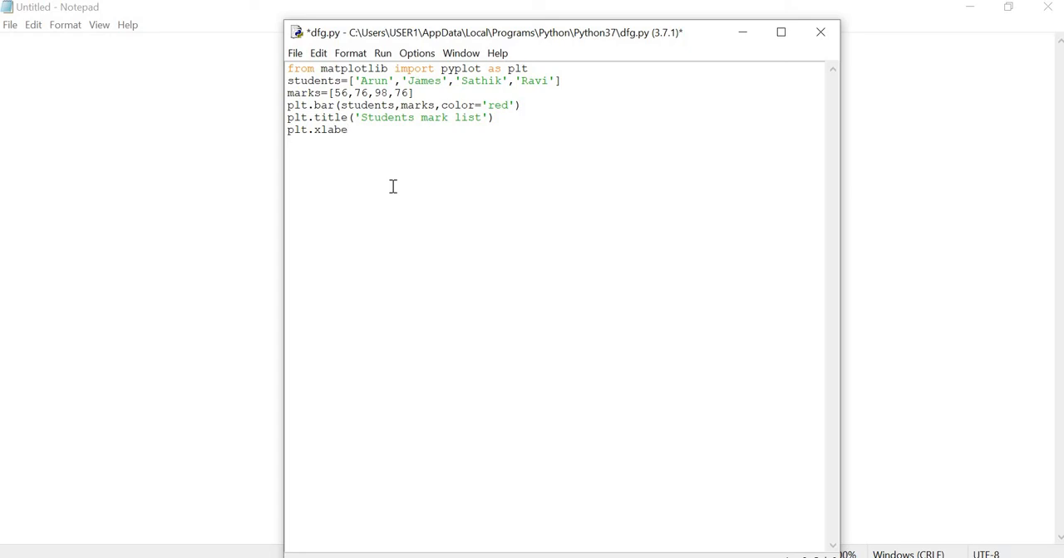
text(l()
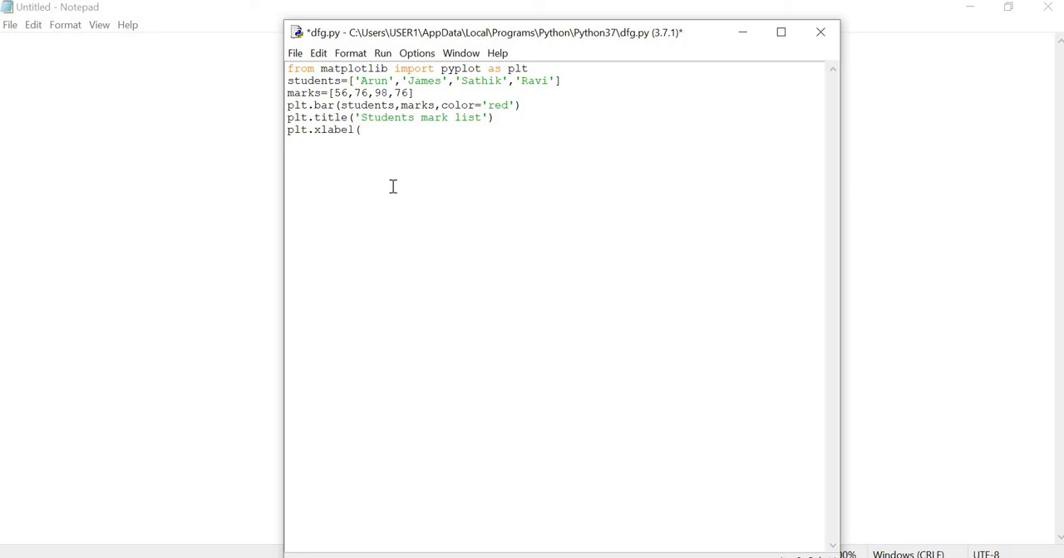
text('s)
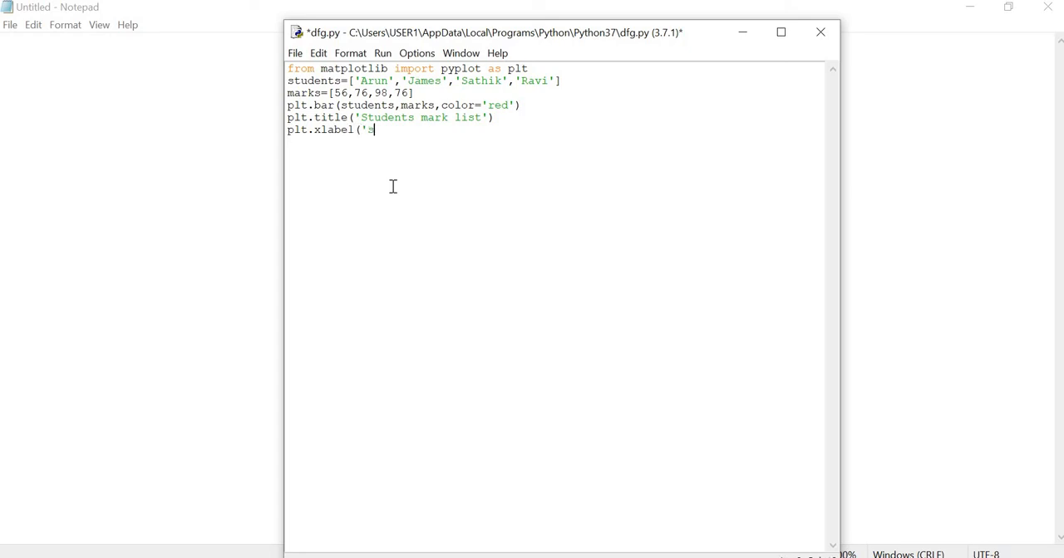
text(tu)
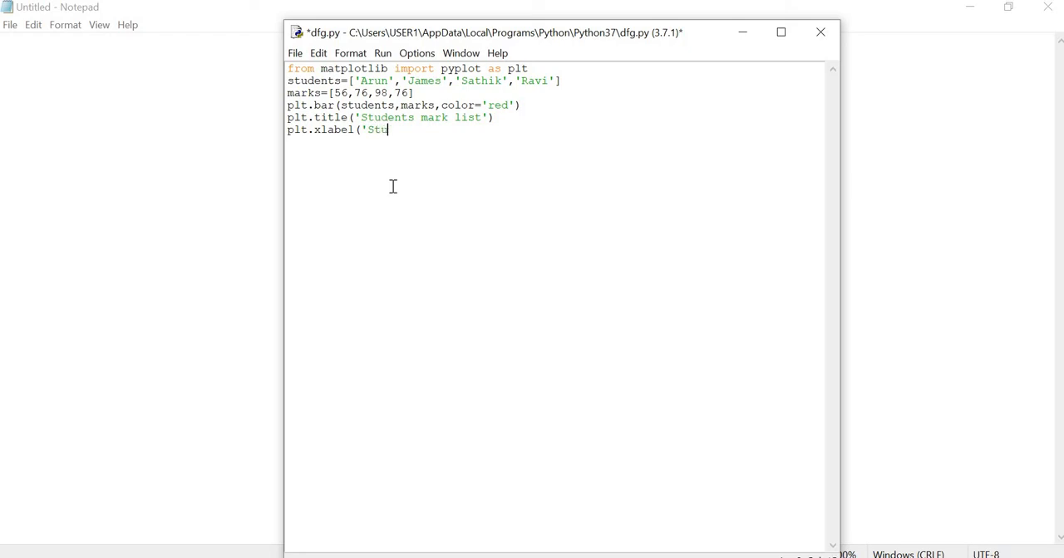
text(dent)
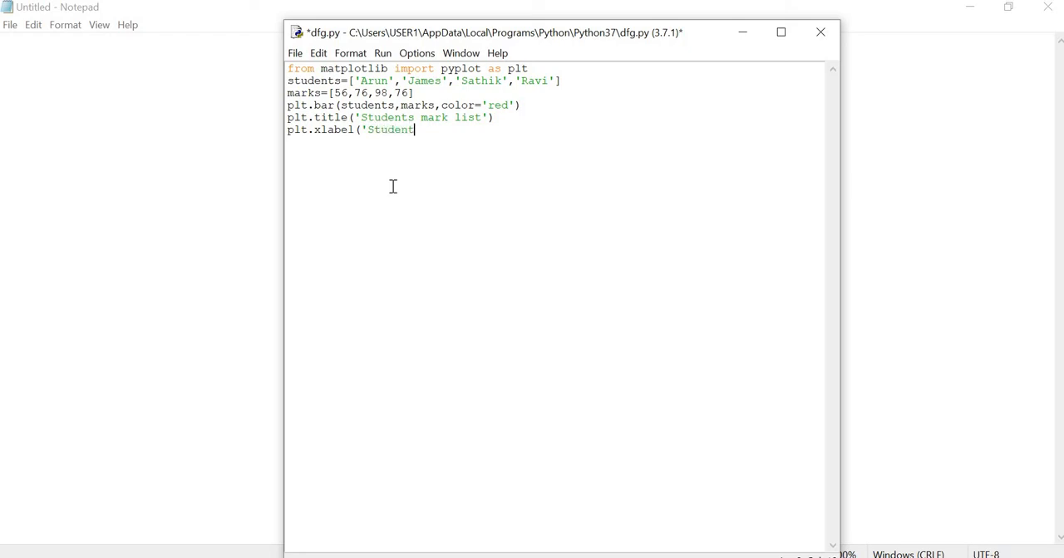
text('))
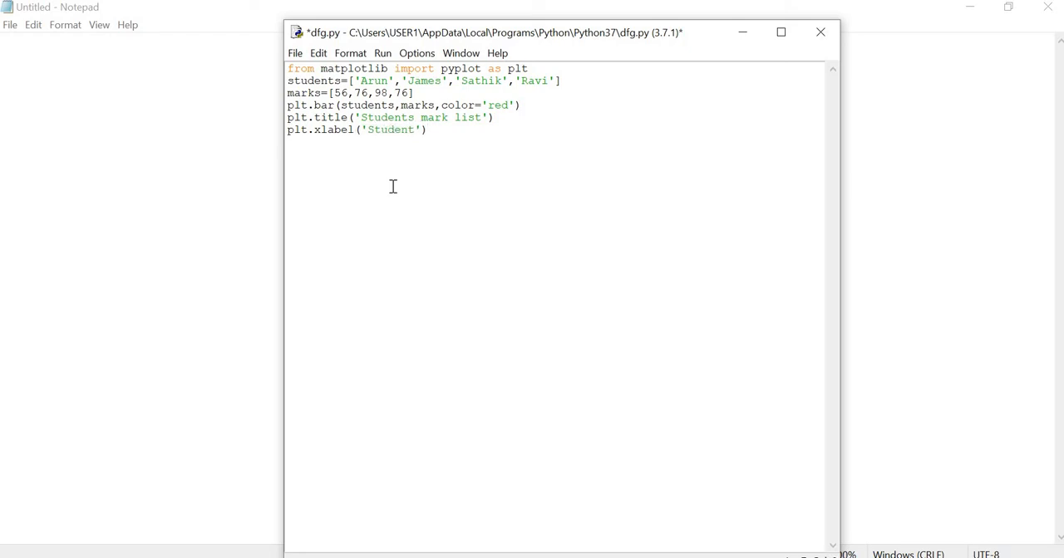
Add plt.ylable('Marks') for the y-axis label and end the script with plt.show().
text(plt)
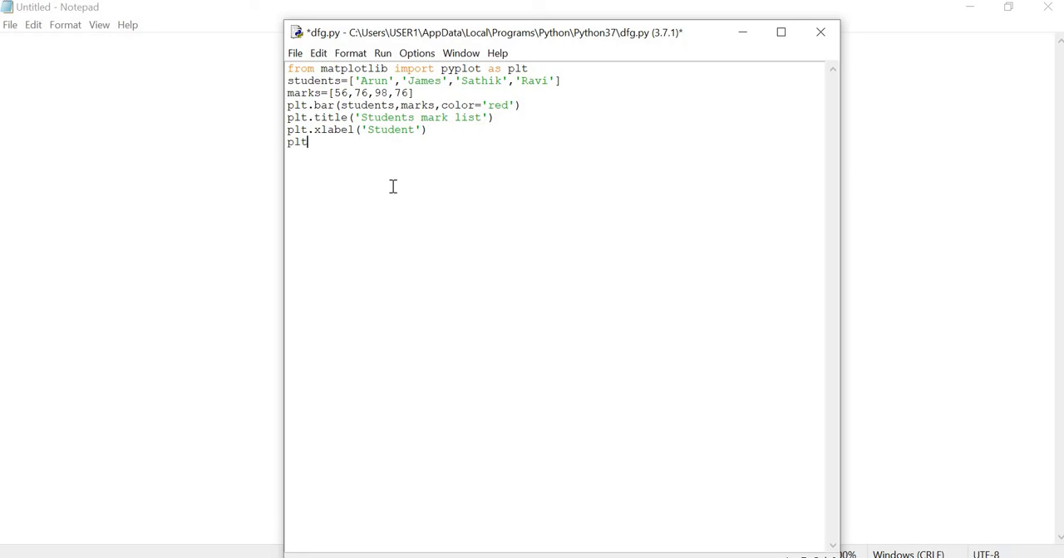
text(.)
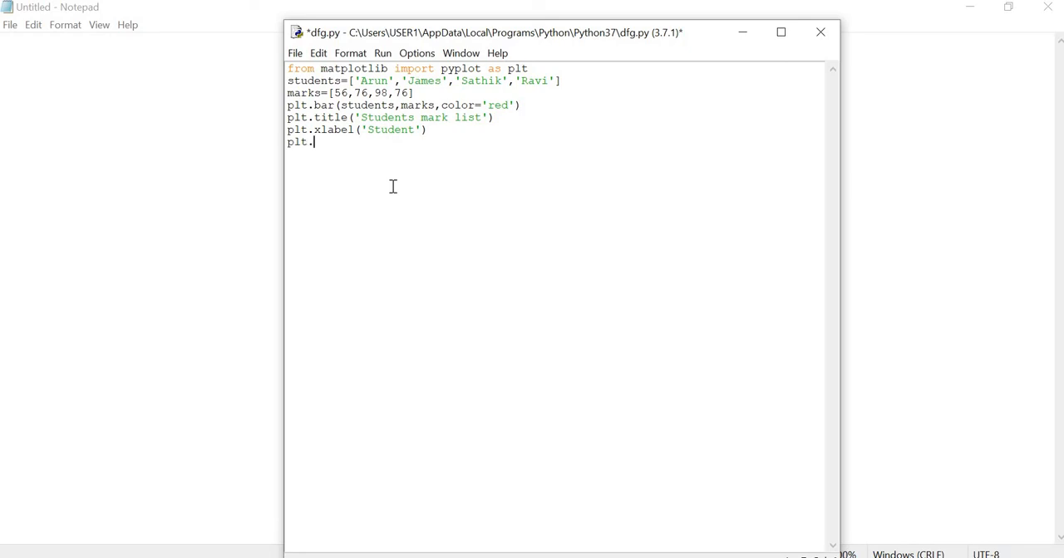
mouse_move(416, 133)
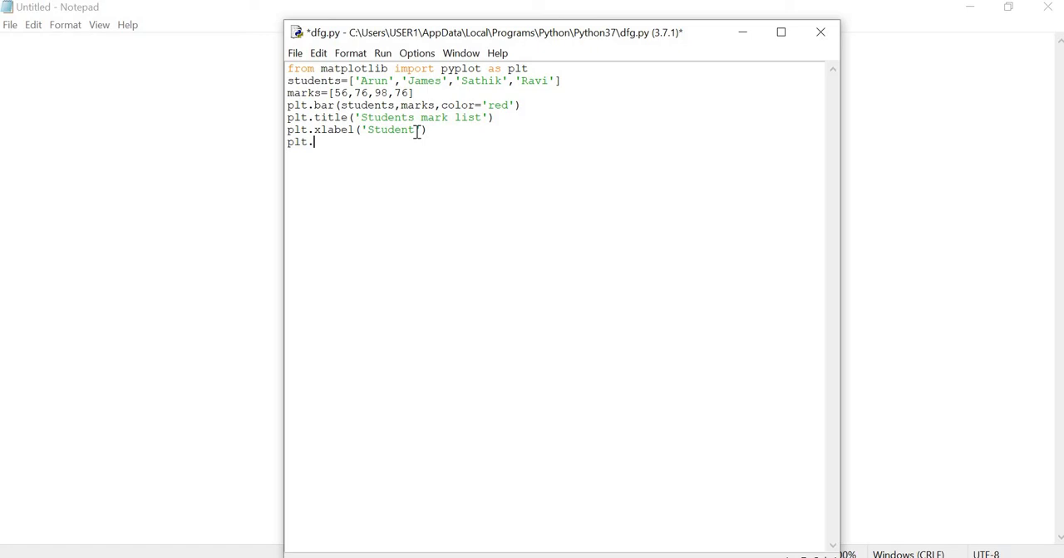
text(s)
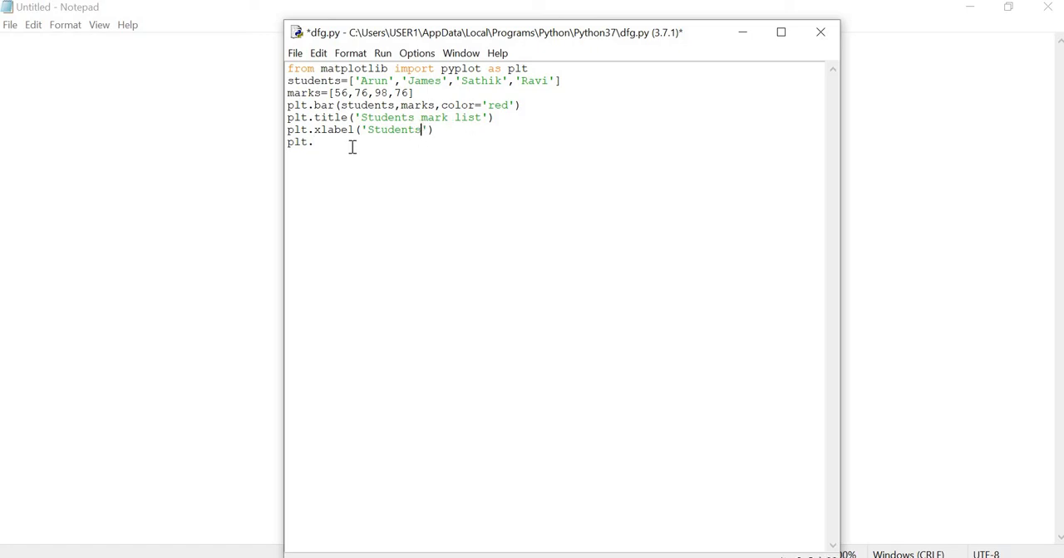
text(yla)
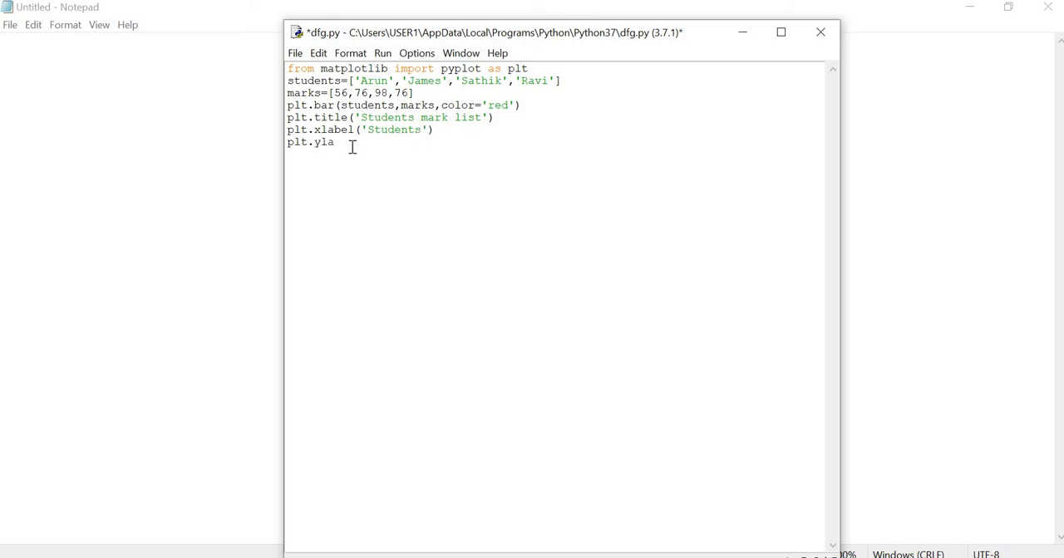
text(bel()
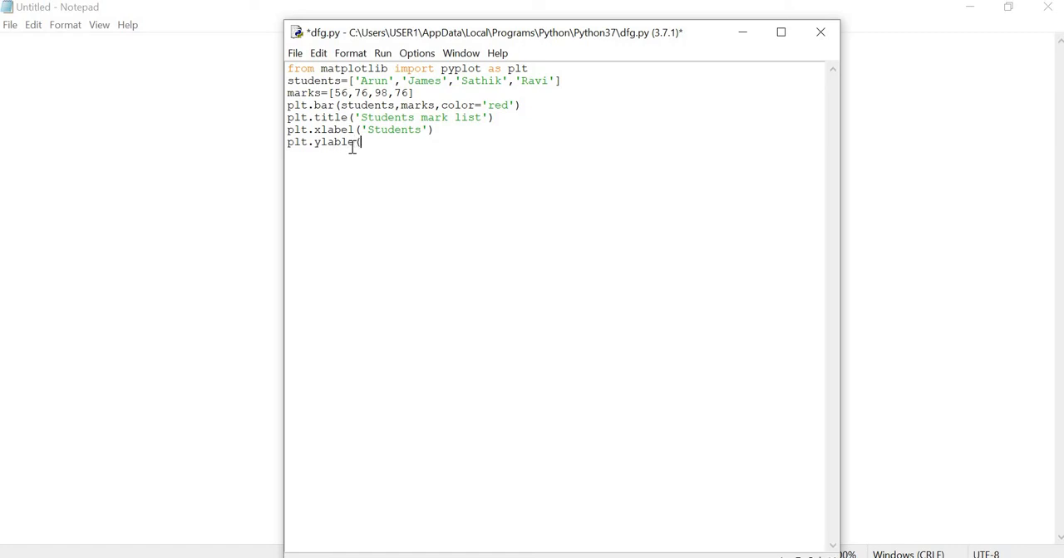
text('Ma)
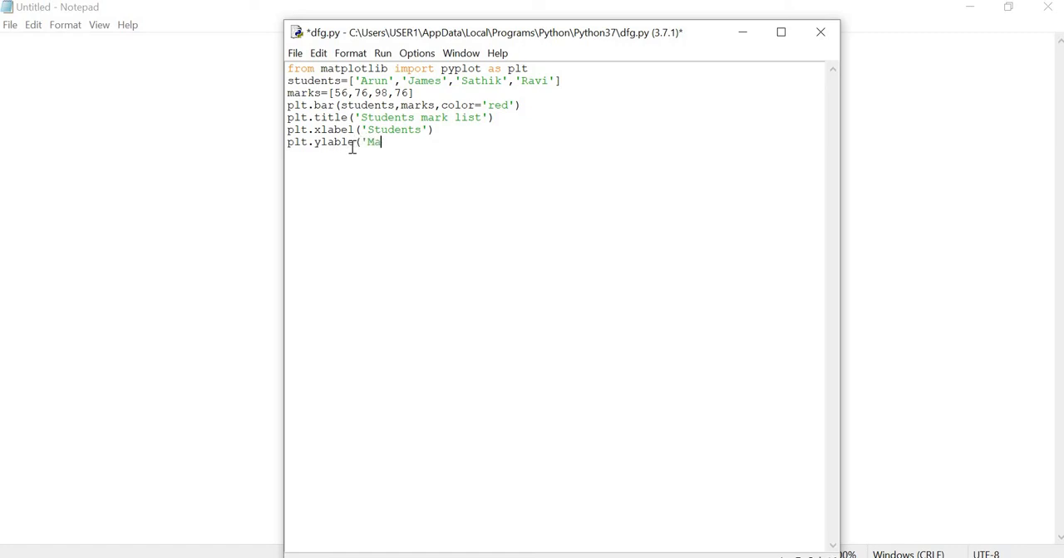
text(rks')
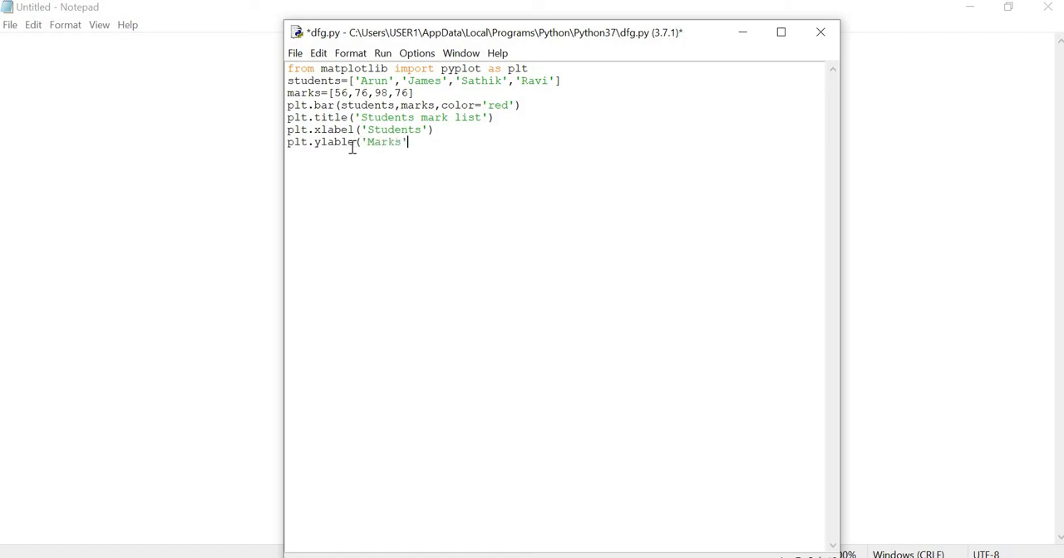
text())
text(plt.)
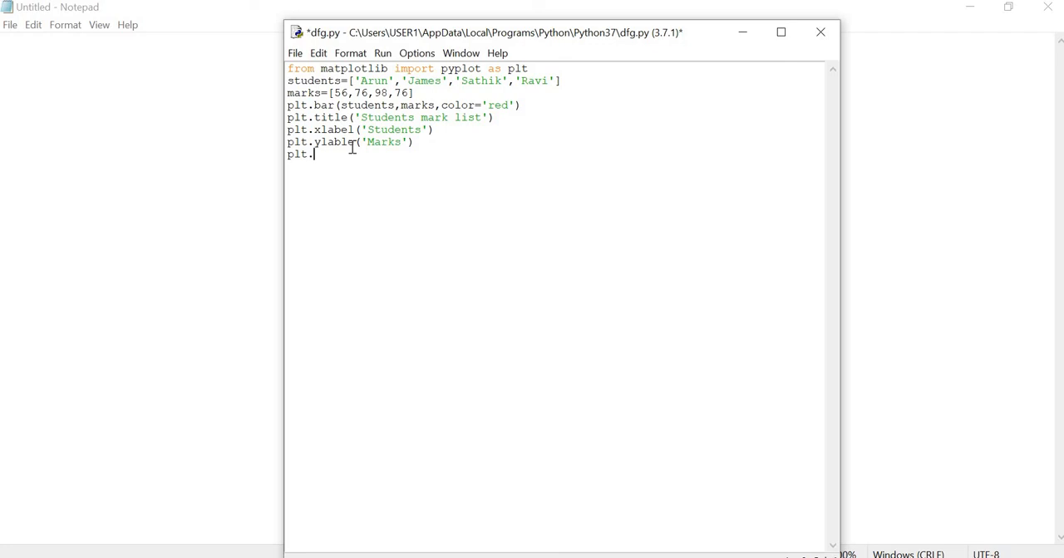
text(show()
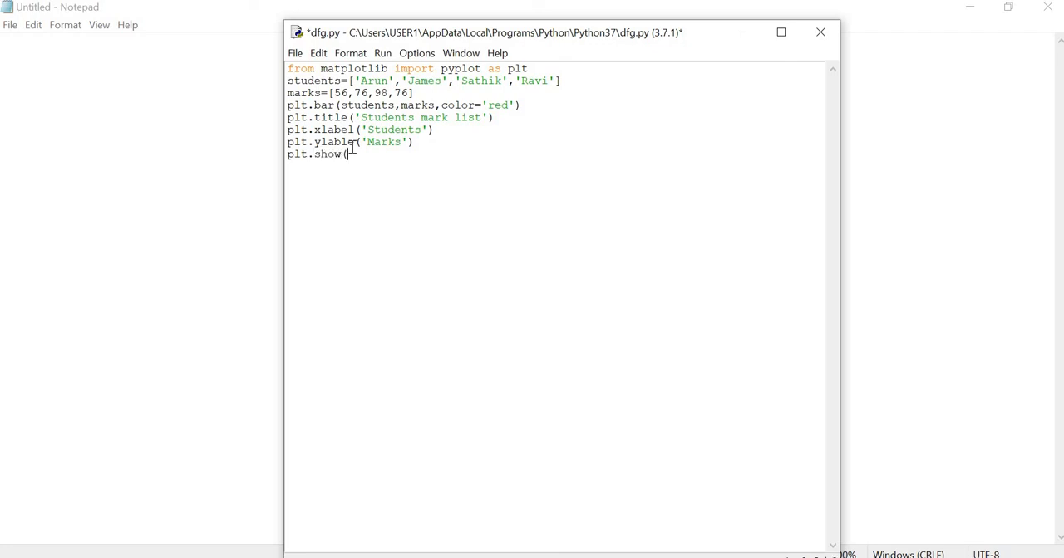
text())
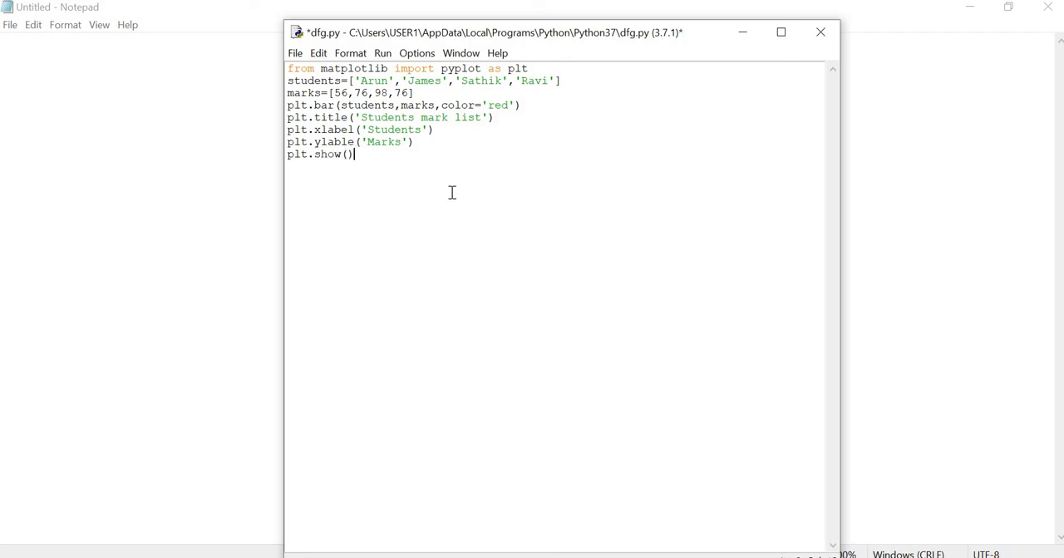
Run the module, saving dfg.py when prompted, so the shell reports the ylable AttributeError.
click(382, 53)
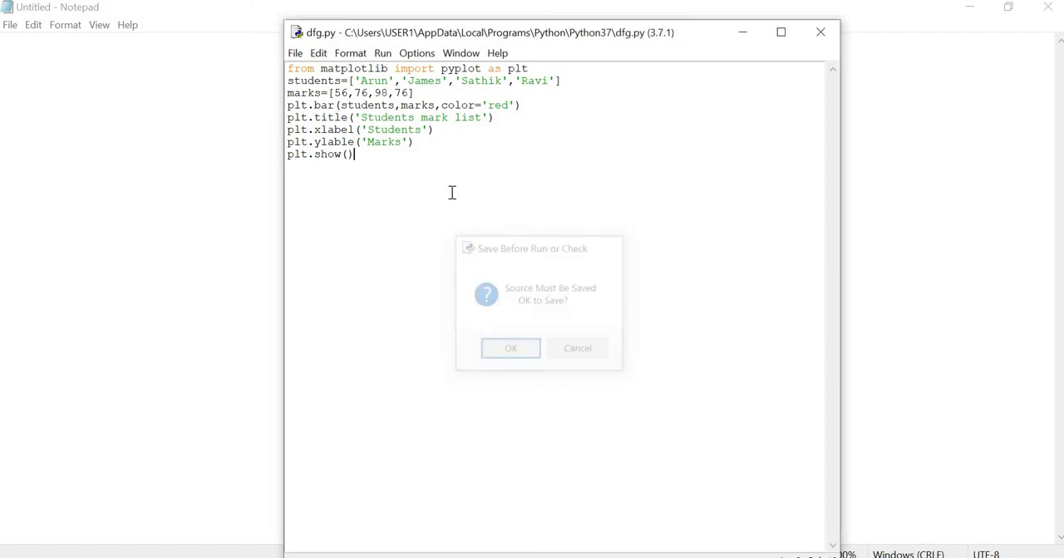
click(510, 349)
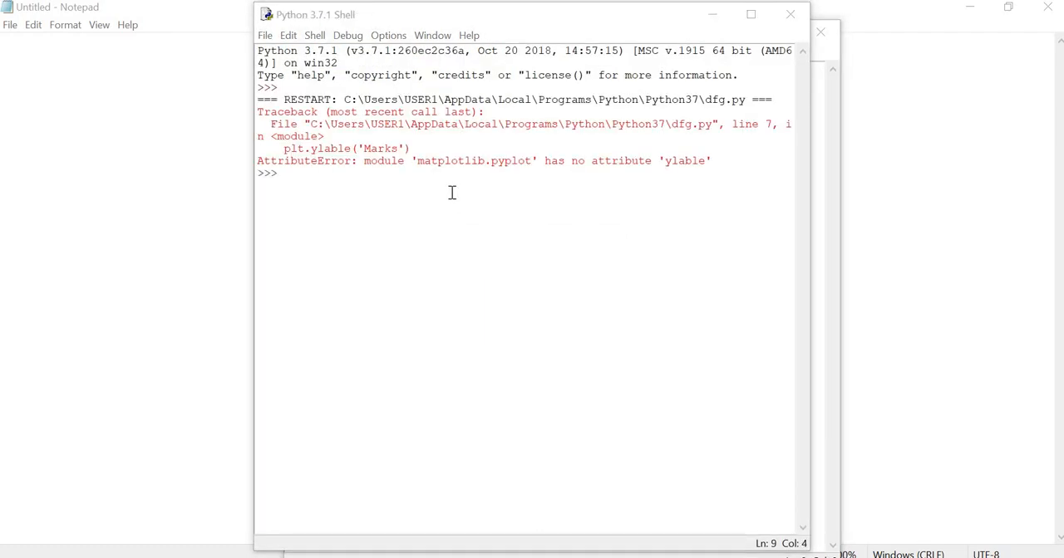
mouse_move(825, 230)
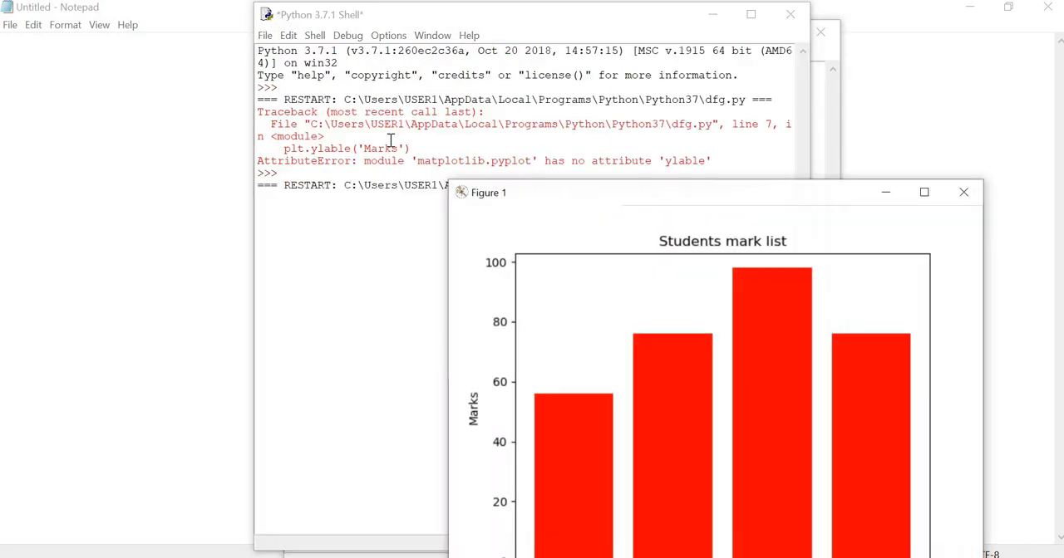
mouse_move(558, 20)
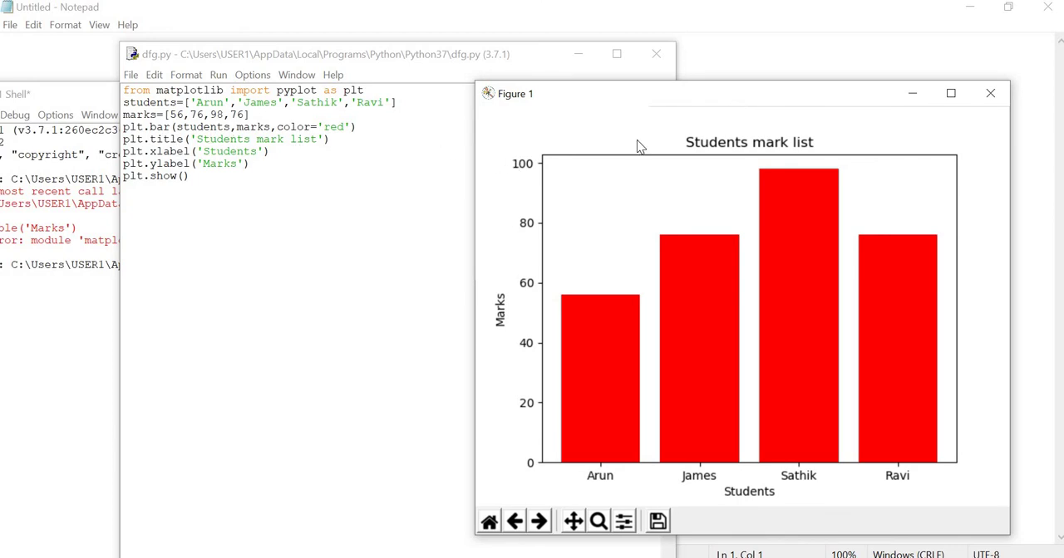
mouse_move(765, 149)
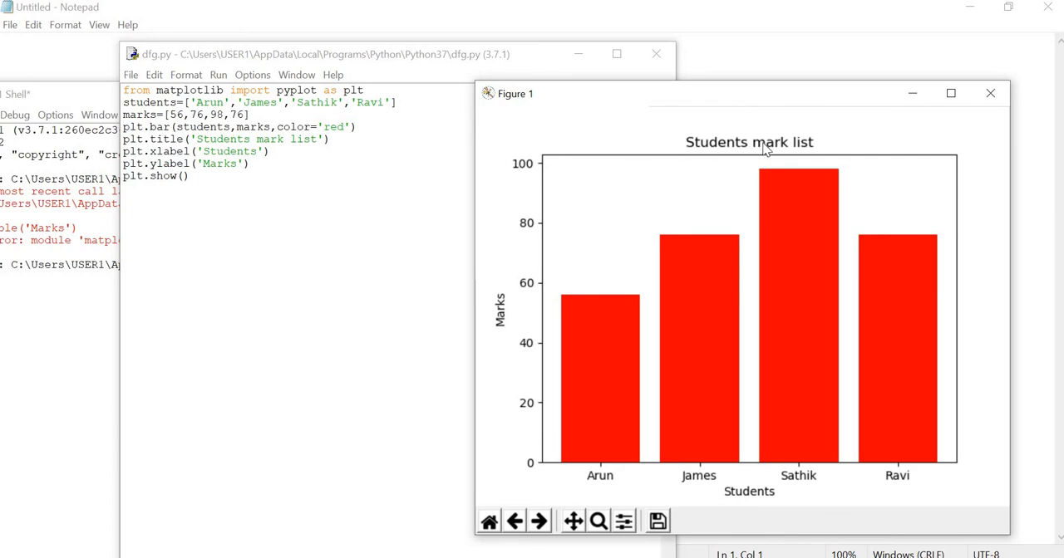
mouse_move(229, 157)
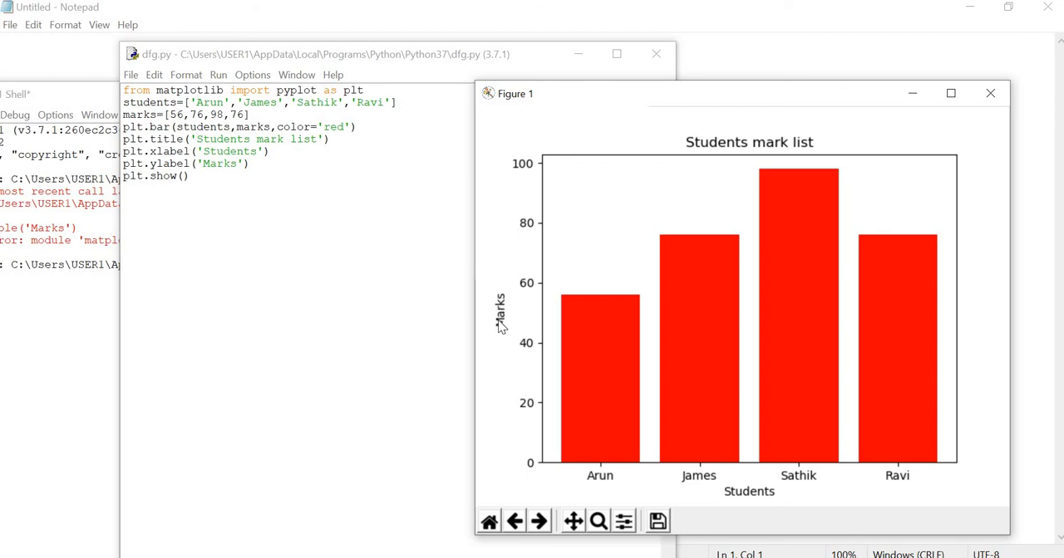
mouse_move(319, 158)
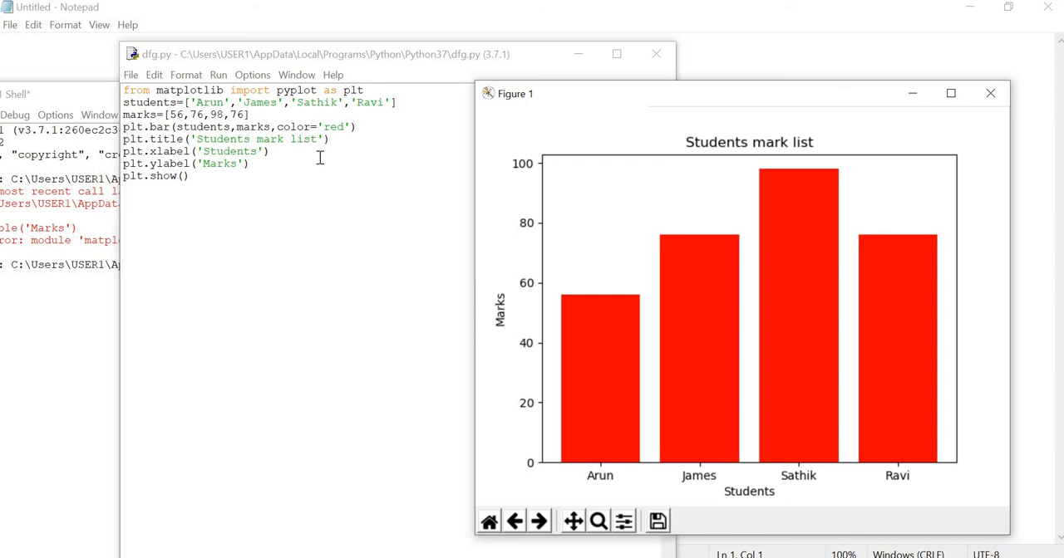
mouse_move(625, 394)
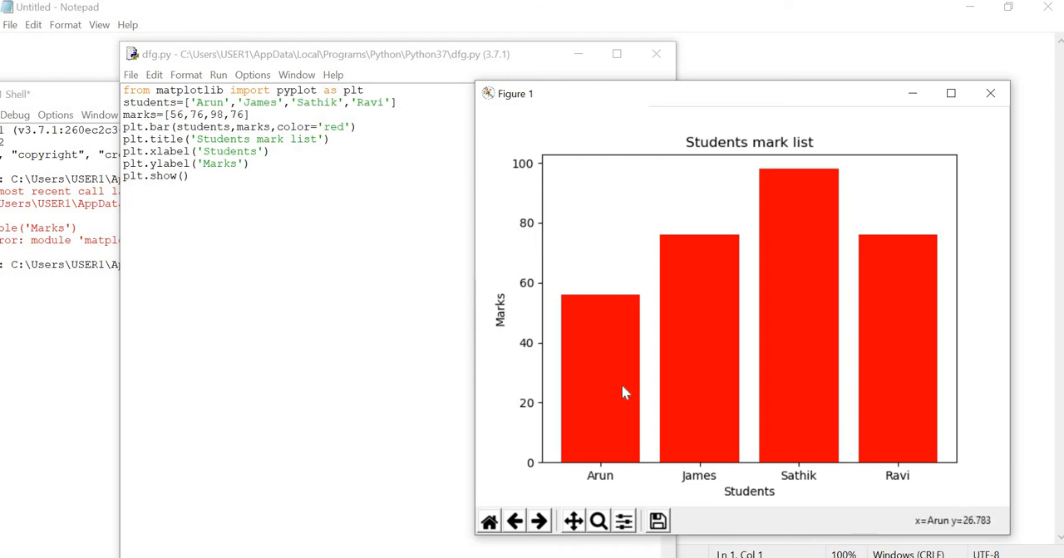
mouse_move(607, 303)
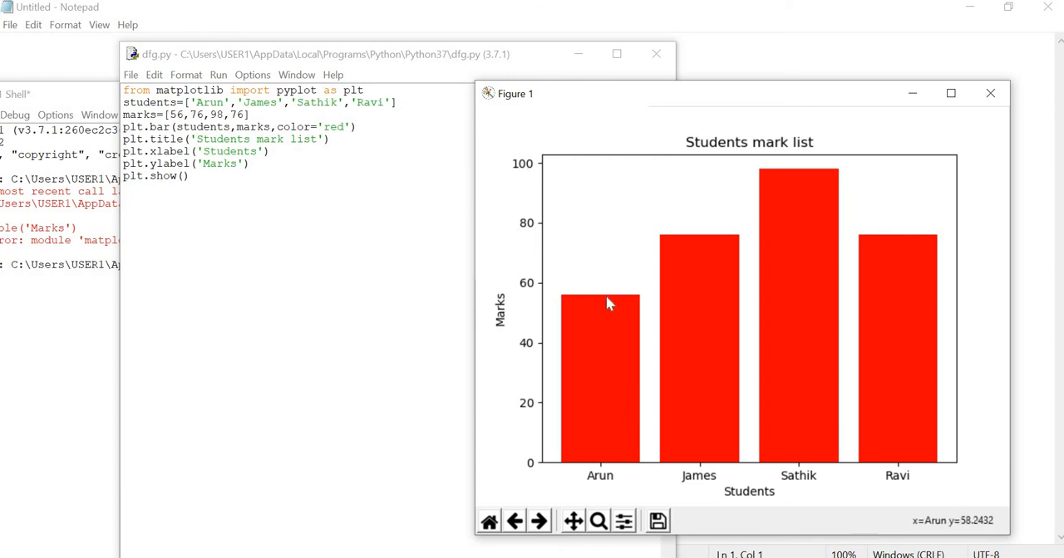
mouse_move(605, 301)
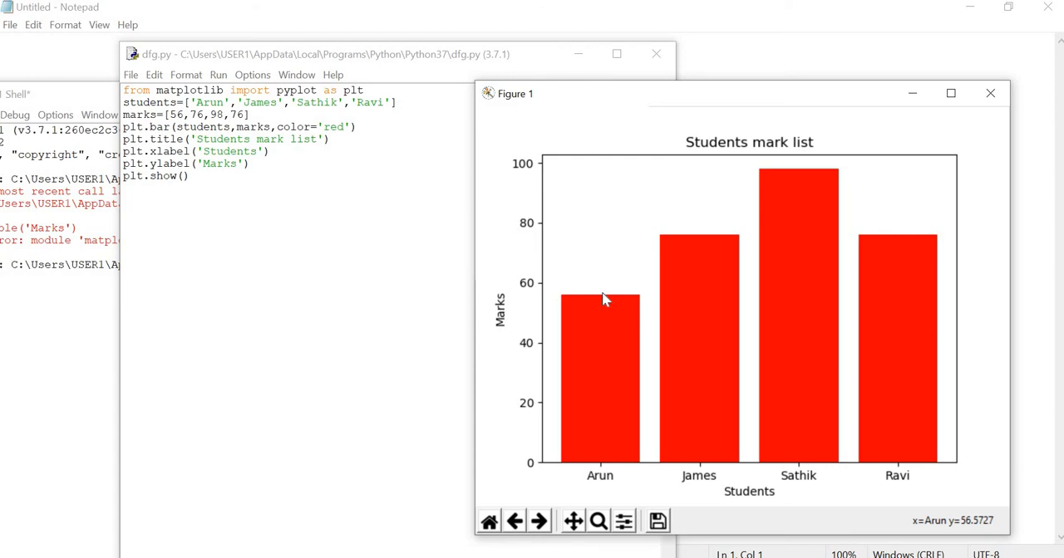
mouse_move(954, 229)
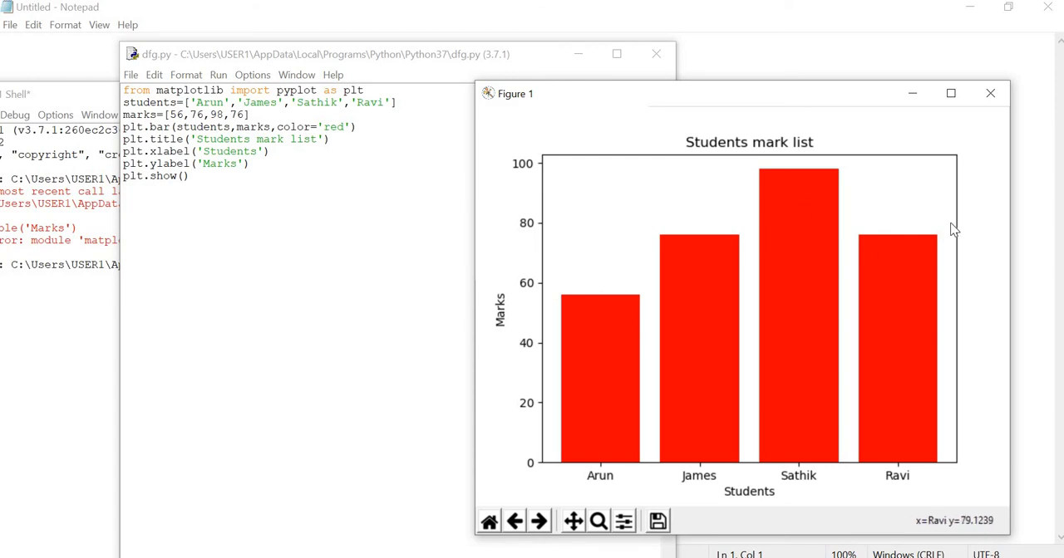
mouse_move(954, 230)
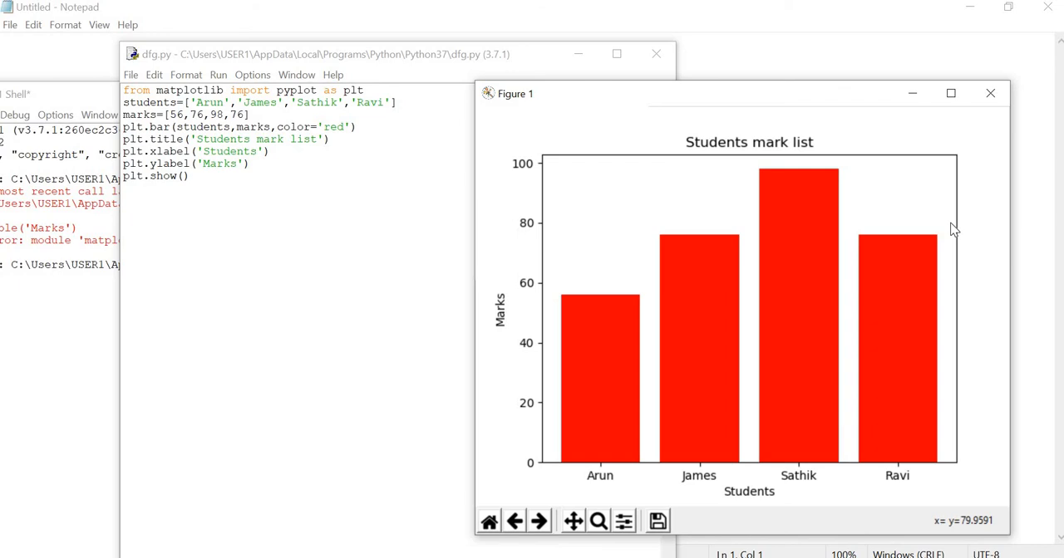